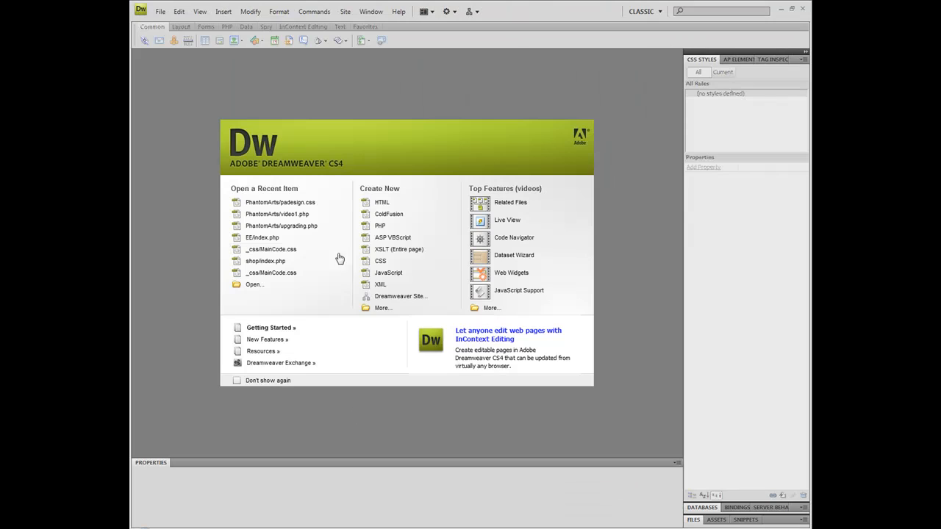
mouse_move(444, 168)
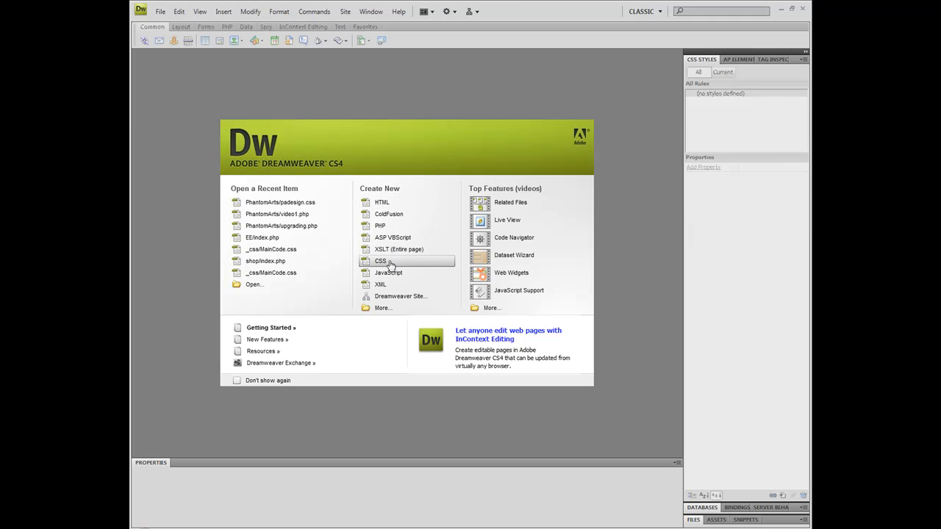
mouse_move(388, 215)
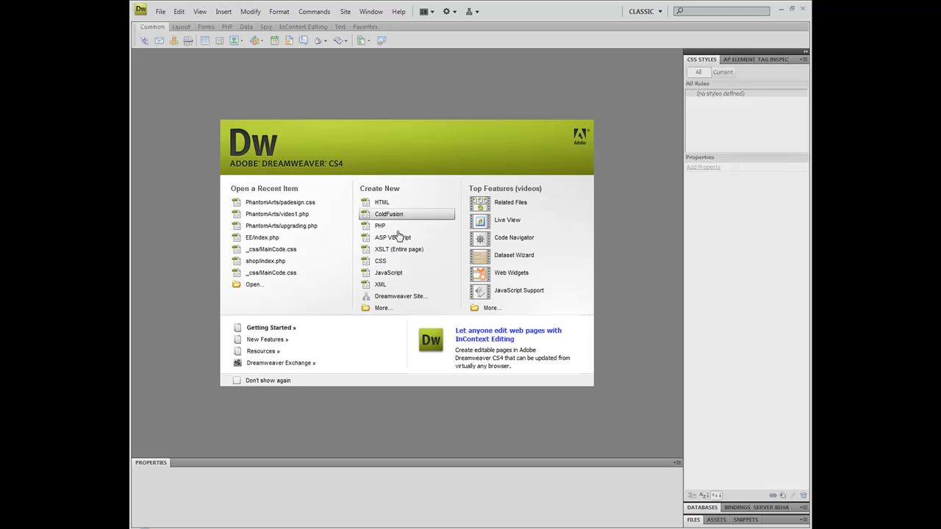
mouse_move(379, 226)
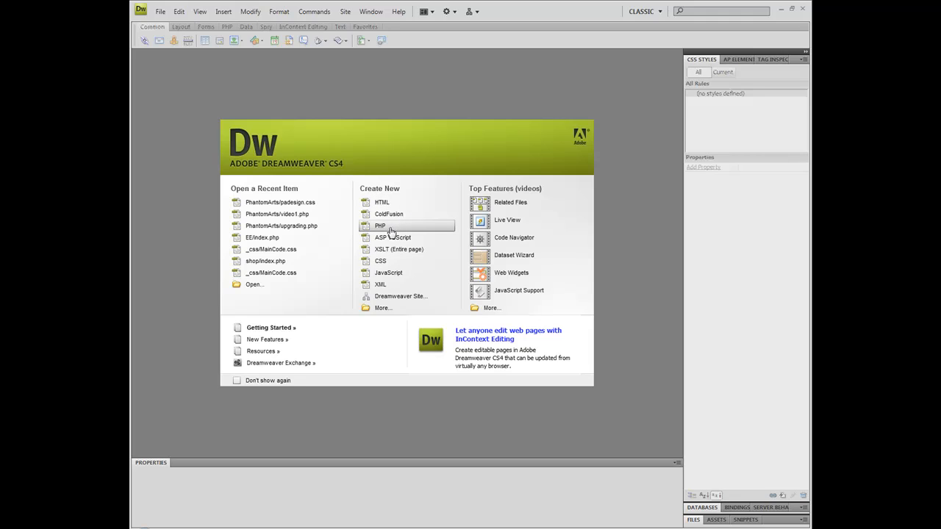
mouse_move(383, 202)
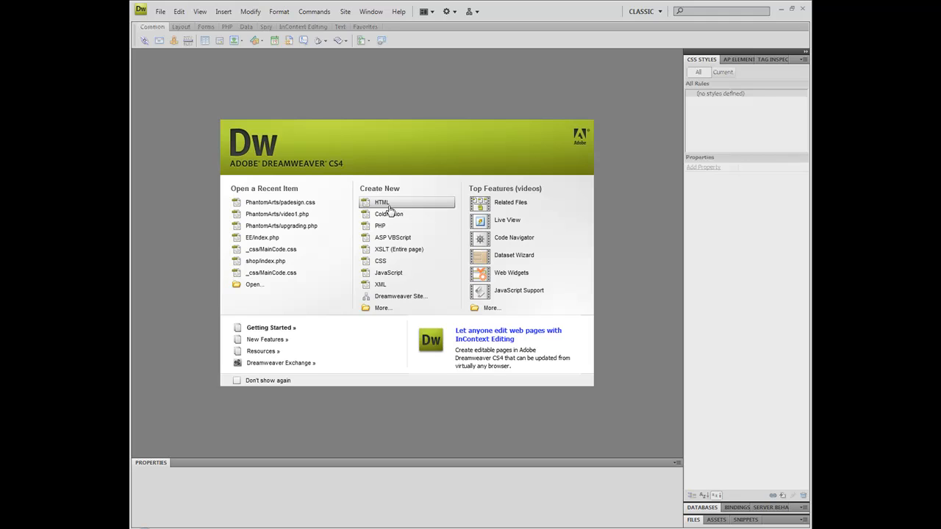
mouse_move(408, 262)
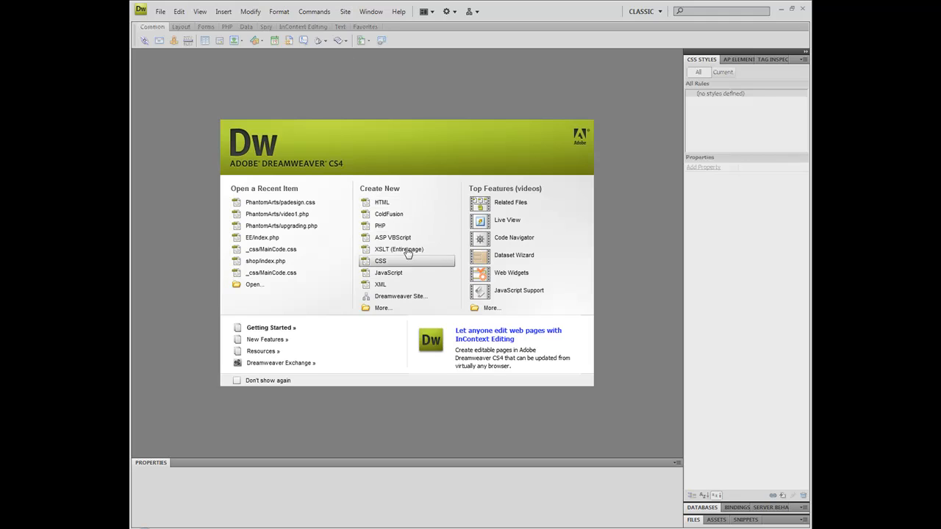
mouse_move(388, 272)
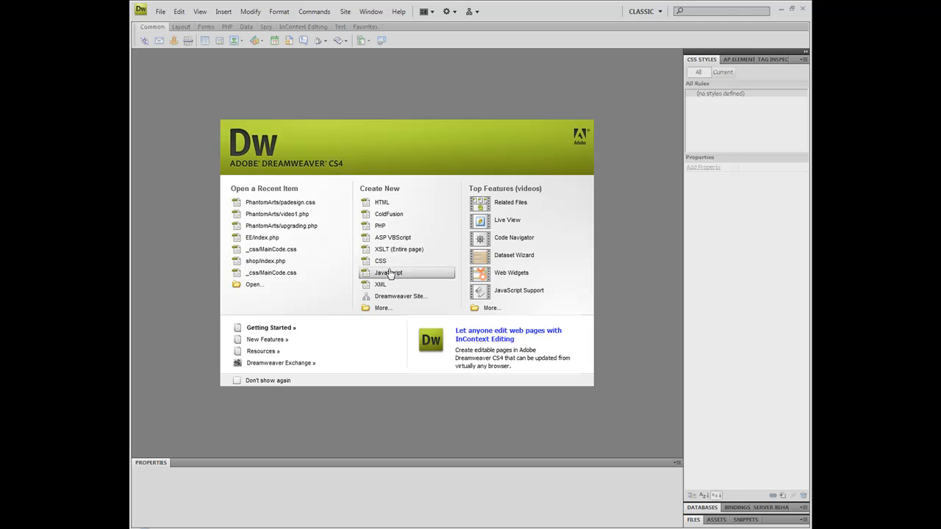
mouse_move(371, 403)
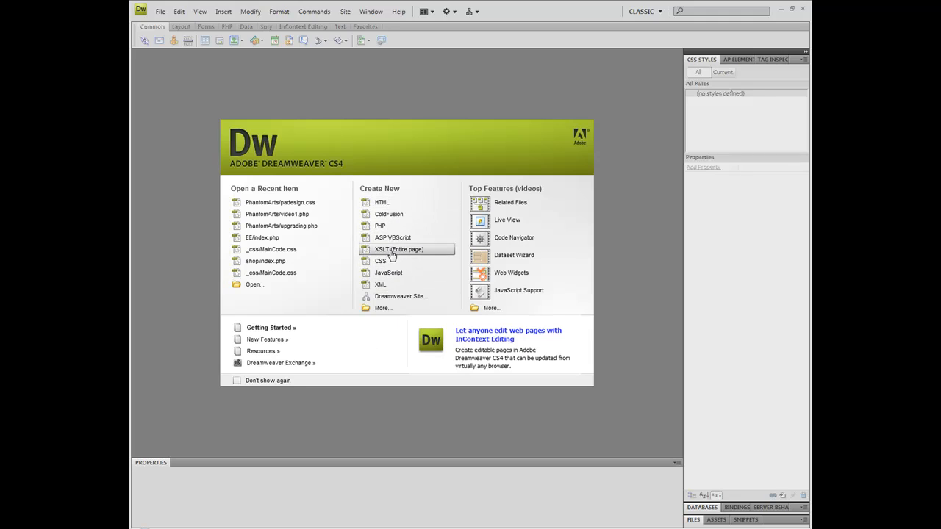
- Create a new blank HTML page and a new empty CSS document
click(383, 203)
text(Our layout)
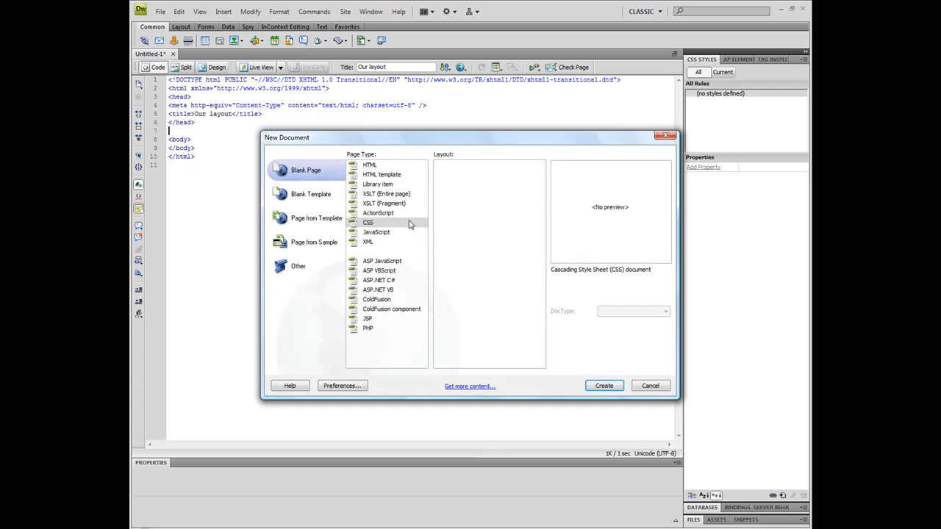
click(368, 222)
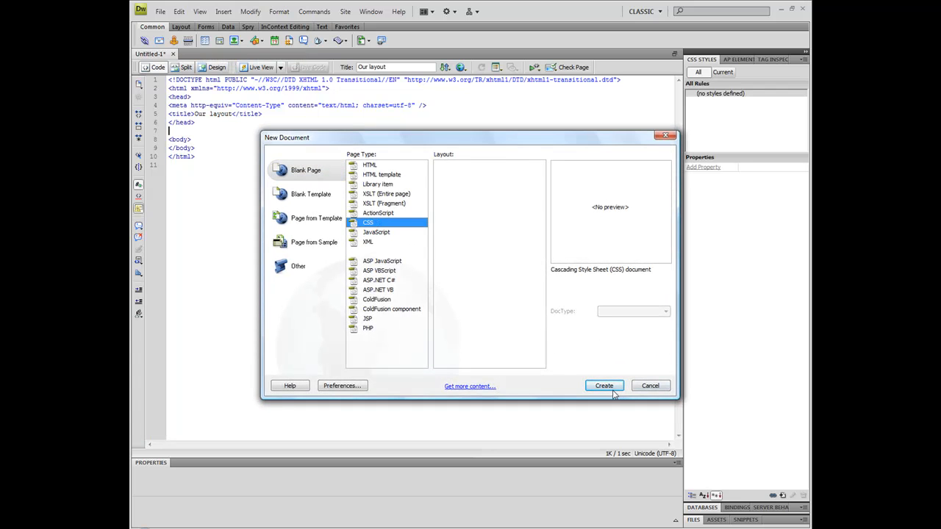
click(603, 386)
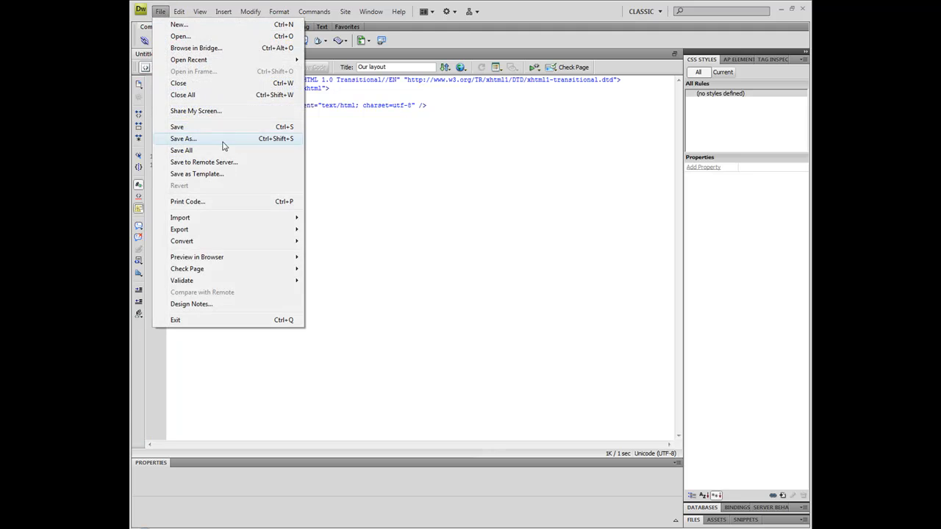
- Save the HTML page as index.html in Documents > Web Tutorial > Template > Site
click(182, 138)
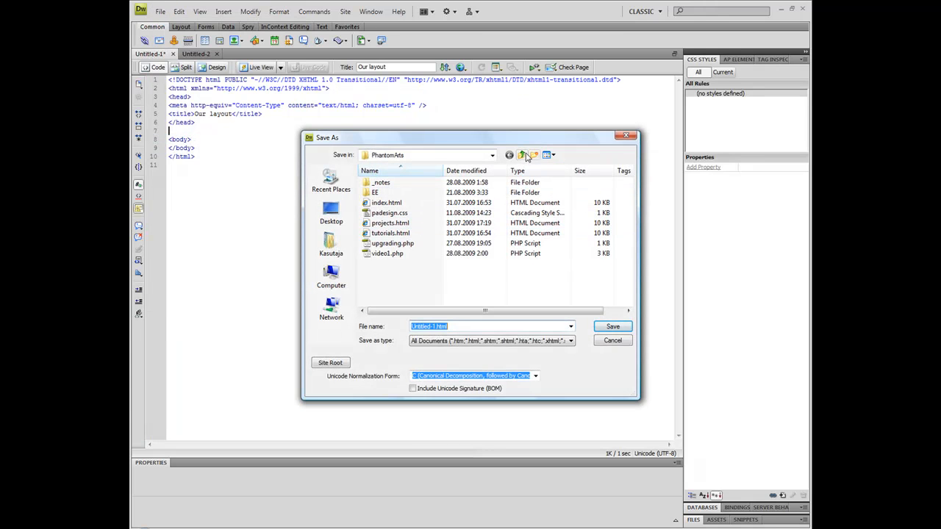
click(522, 155)
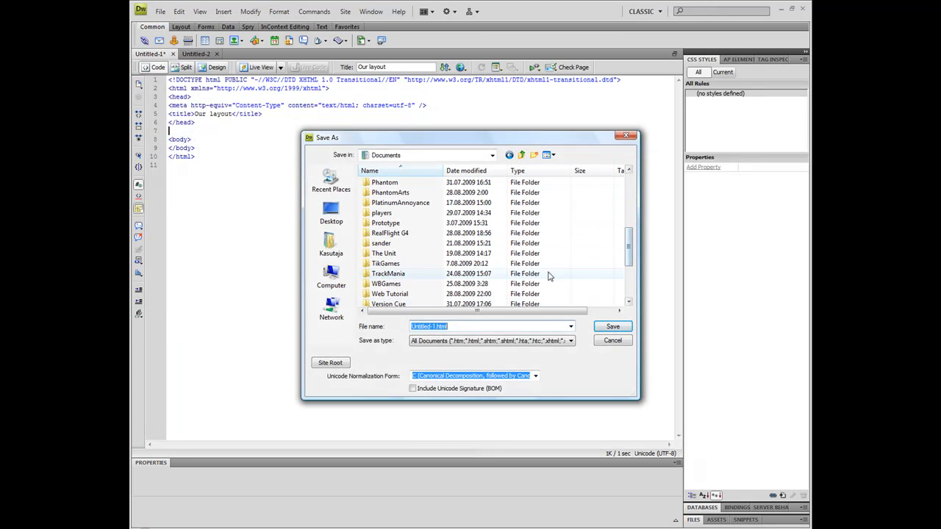
double_click(389, 294)
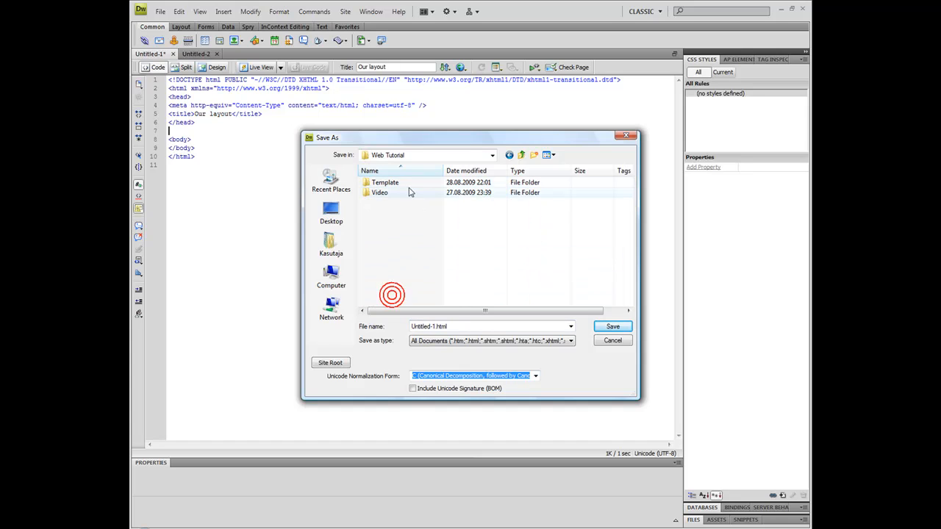
double_click(385, 183)
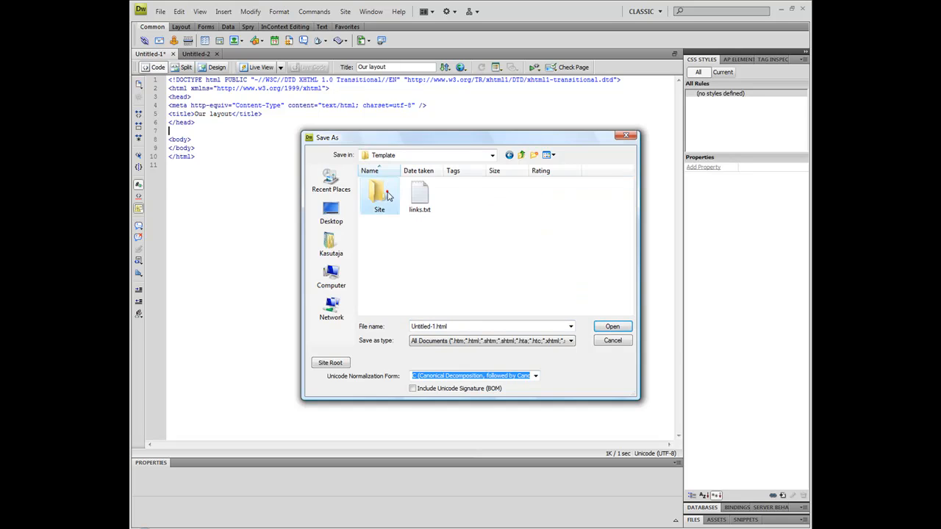
double_click(379, 193)
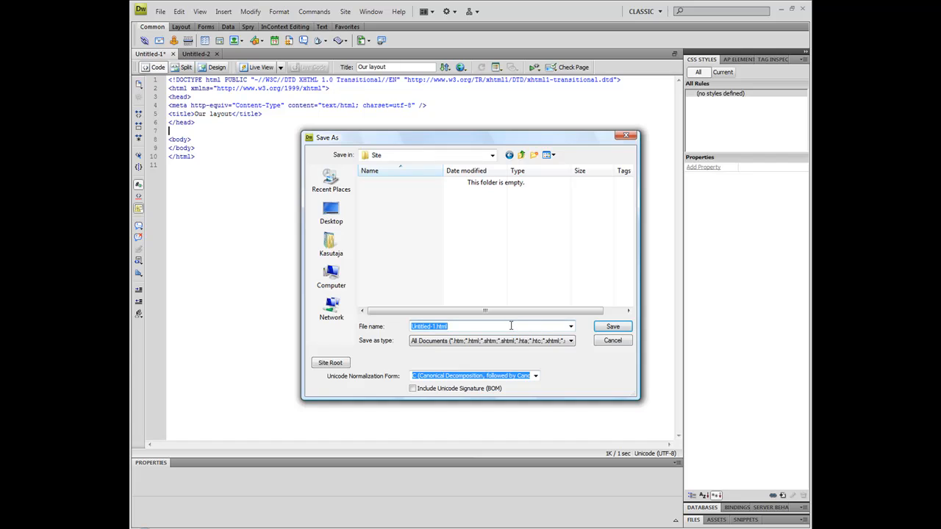
text(index)
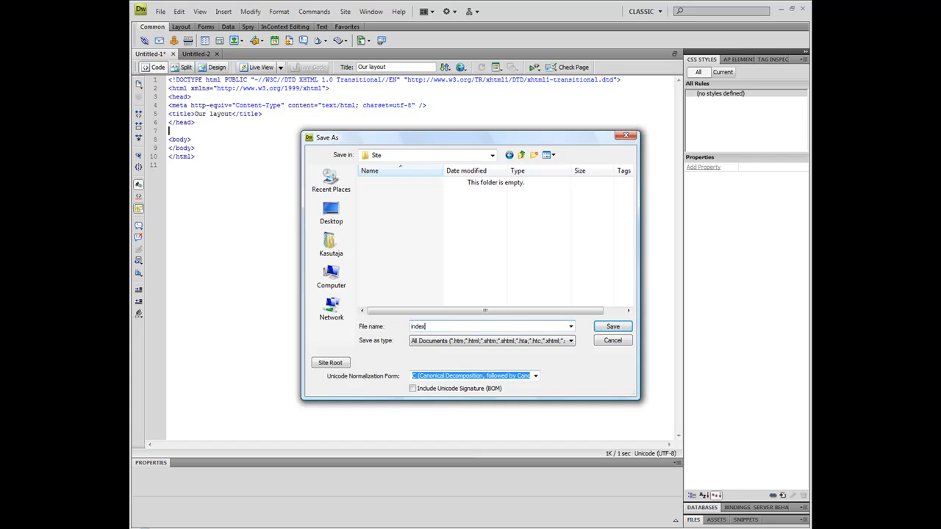
mouse_move(511, 326)
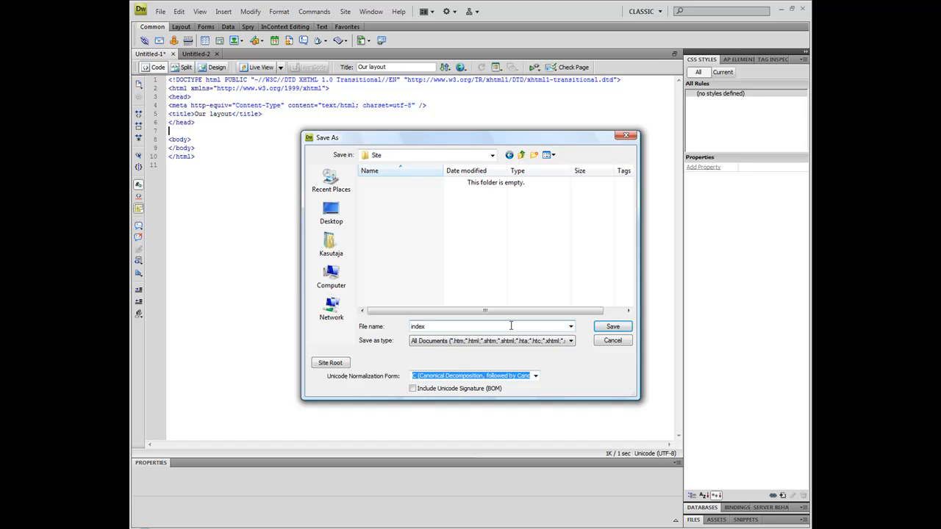
click(611, 326)
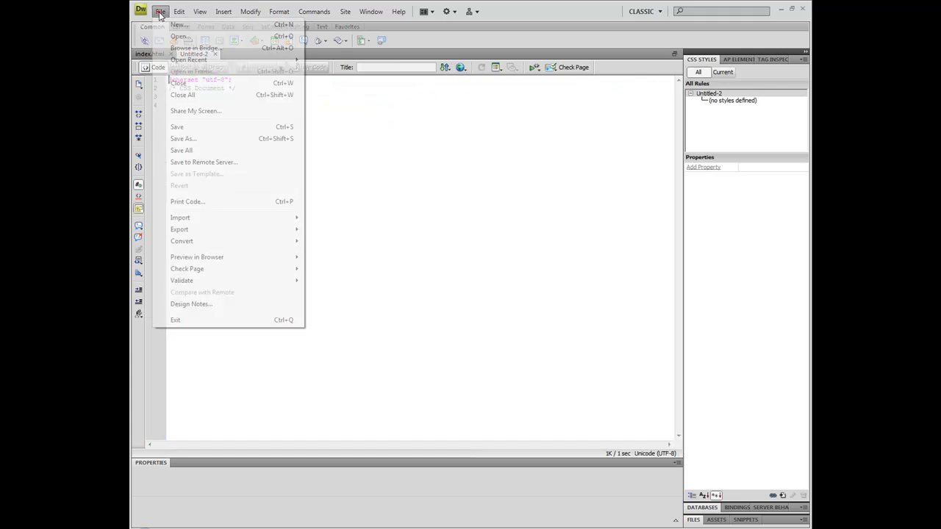
- In Save As, create a _css folder inside Site and discard an accidental extra folder
click(182, 138)
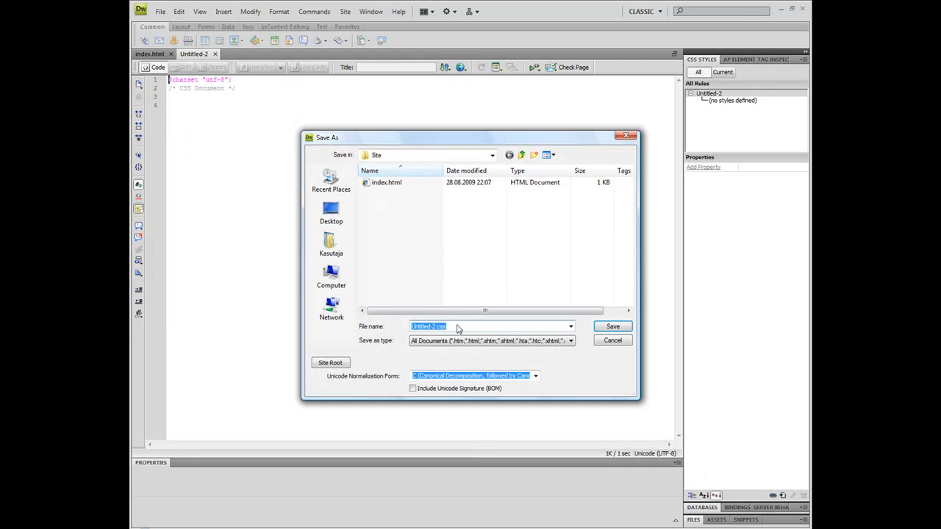
mouse_move(533, 156)
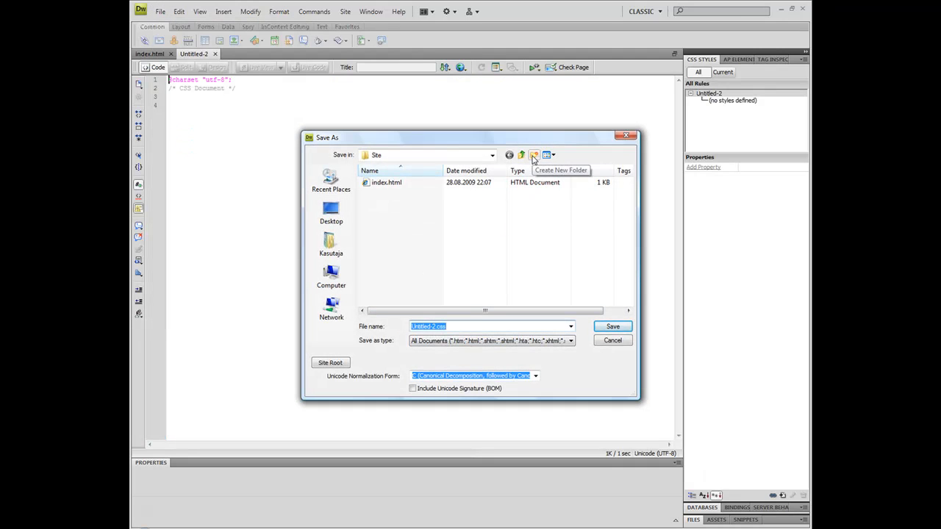
click(533, 154)
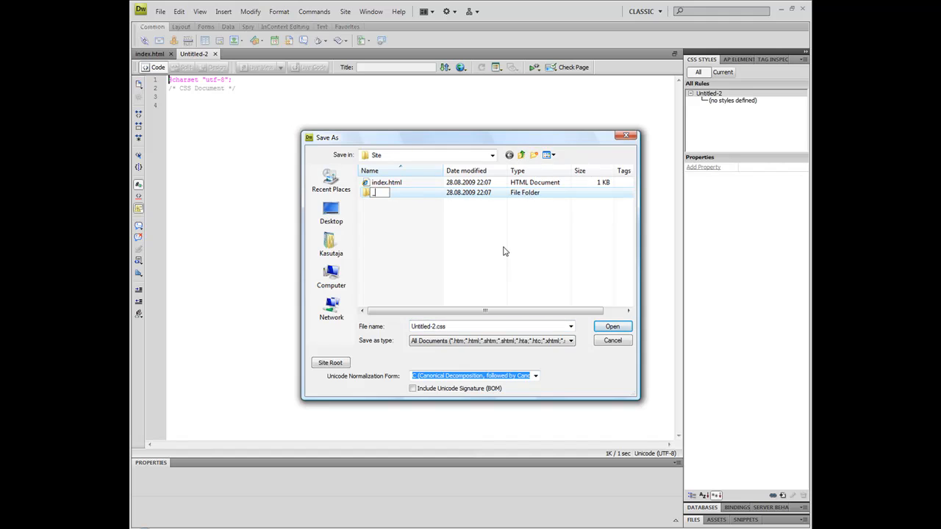
text(_css)
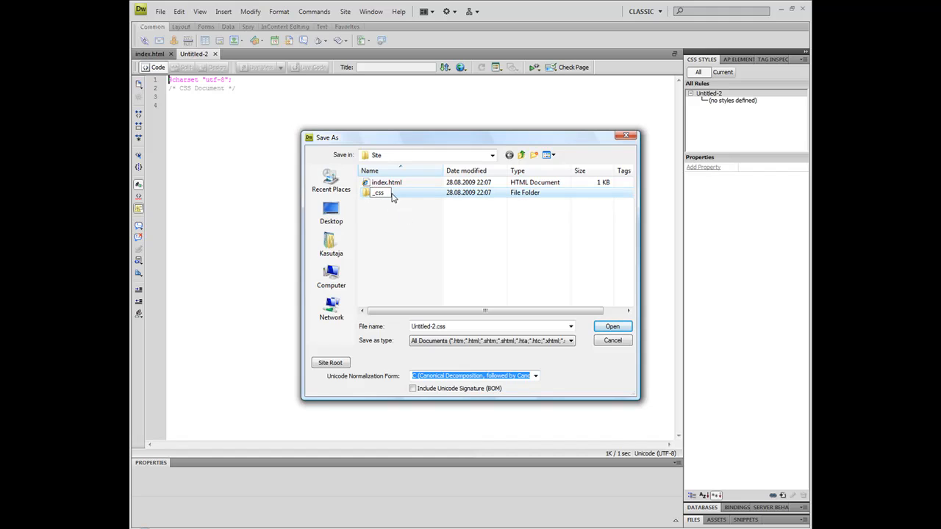
click(467, 170)
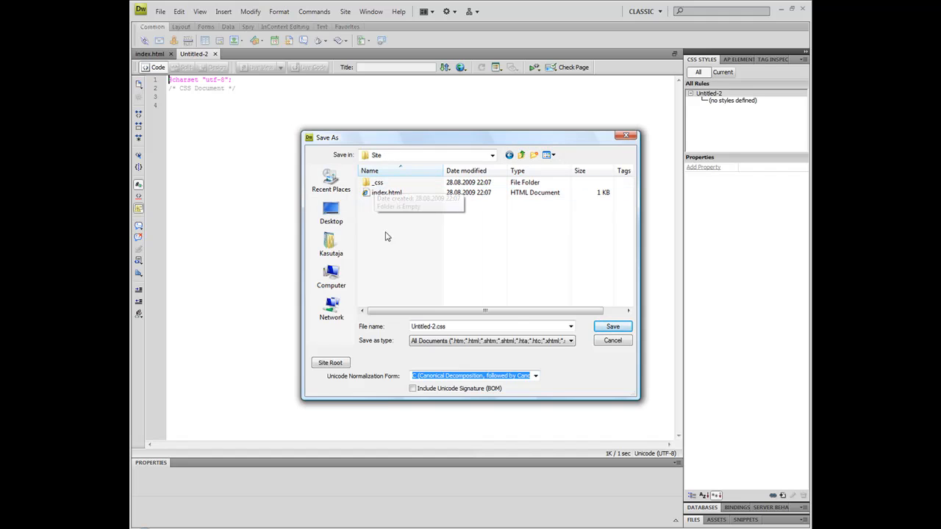
mouse_move(371, 221)
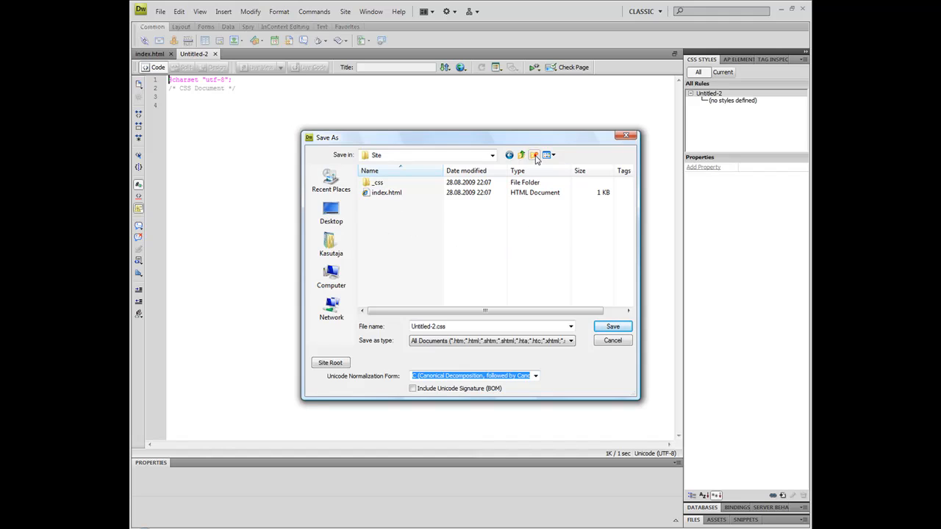
click(535, 156)
text(admin)
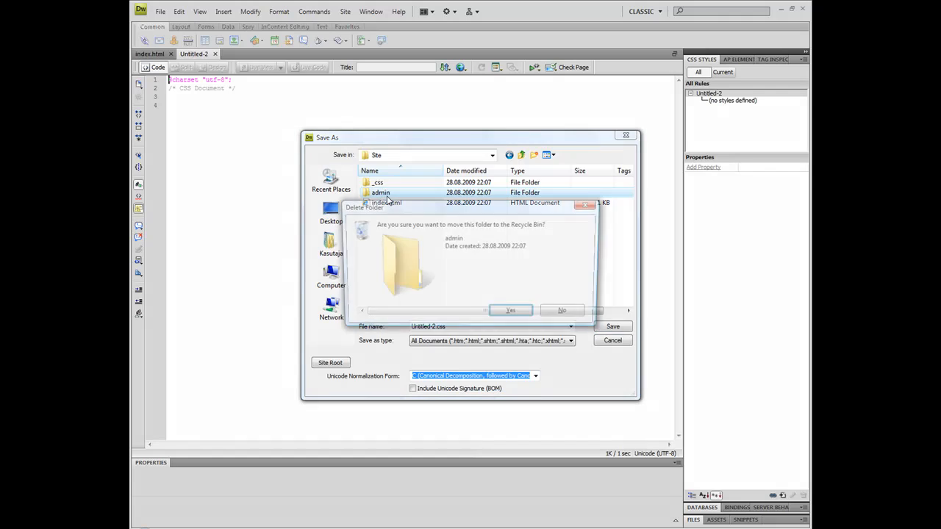
click(561, 309)
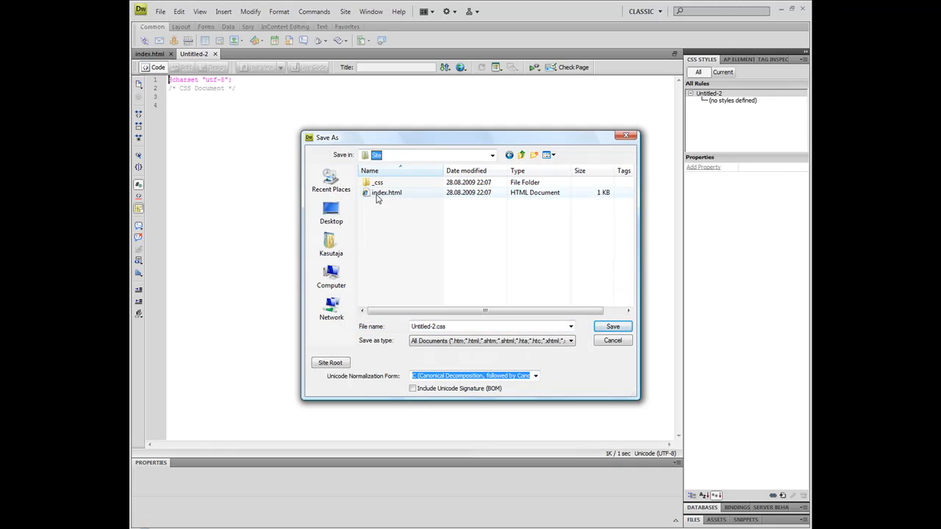
mouse_move(616, 326)
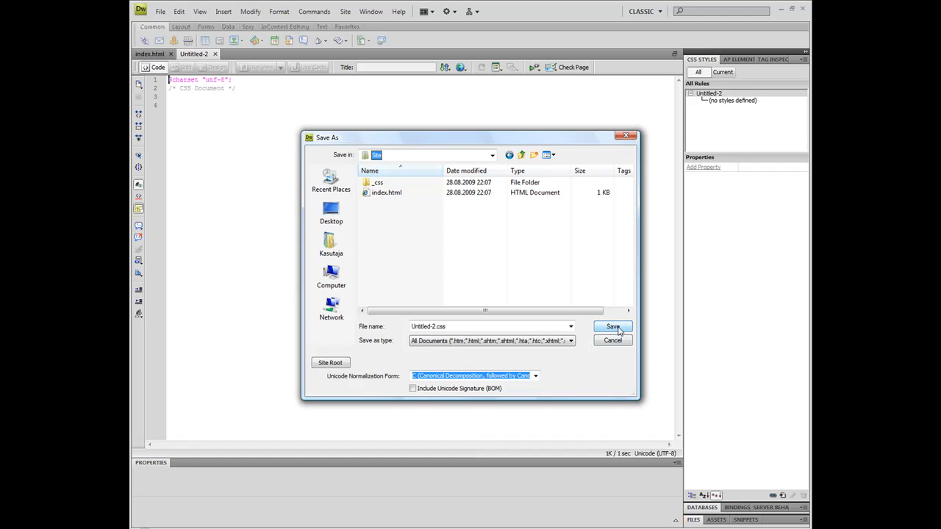
- Save the stylesheet as MainCode.css inside the _css folder
double_click(378, 182)
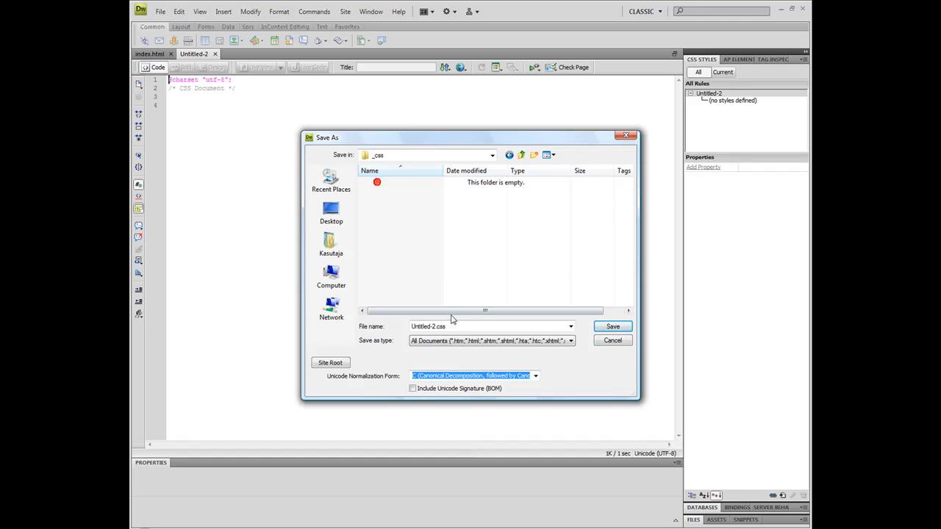
text(MainCo)
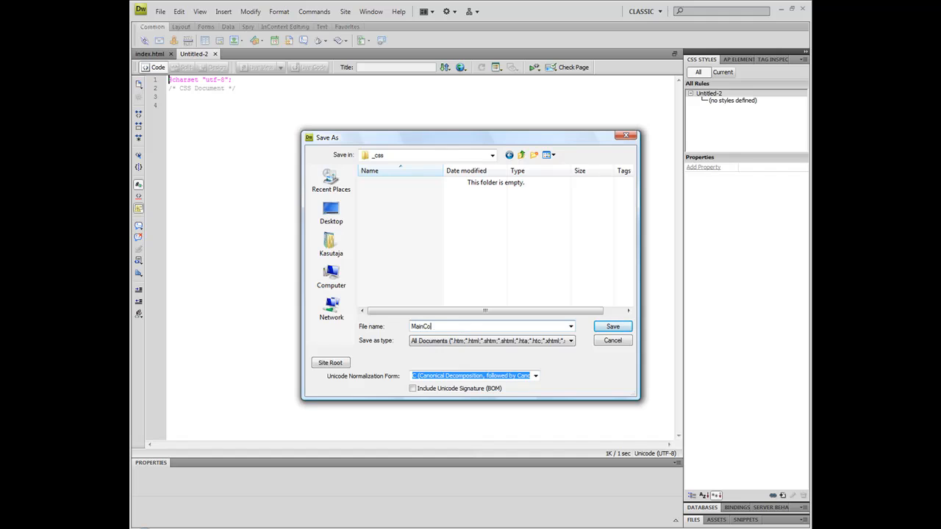
click(612, 326)
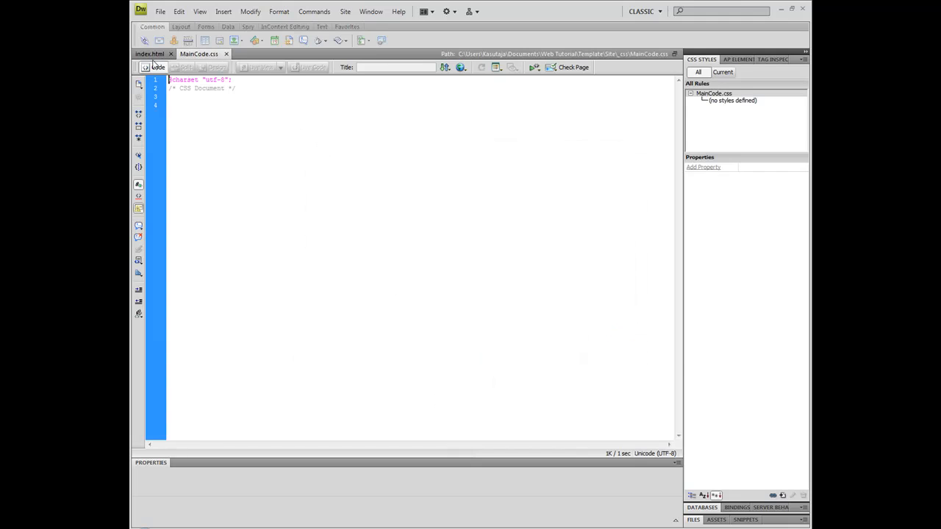
- Show index.html in Split view with code and design side by side
click(149, 53)
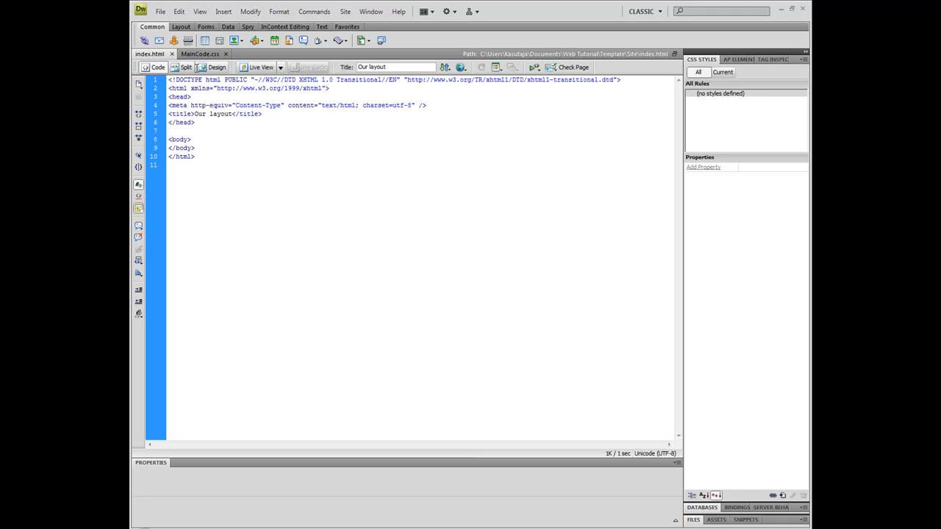
click(171, 131)
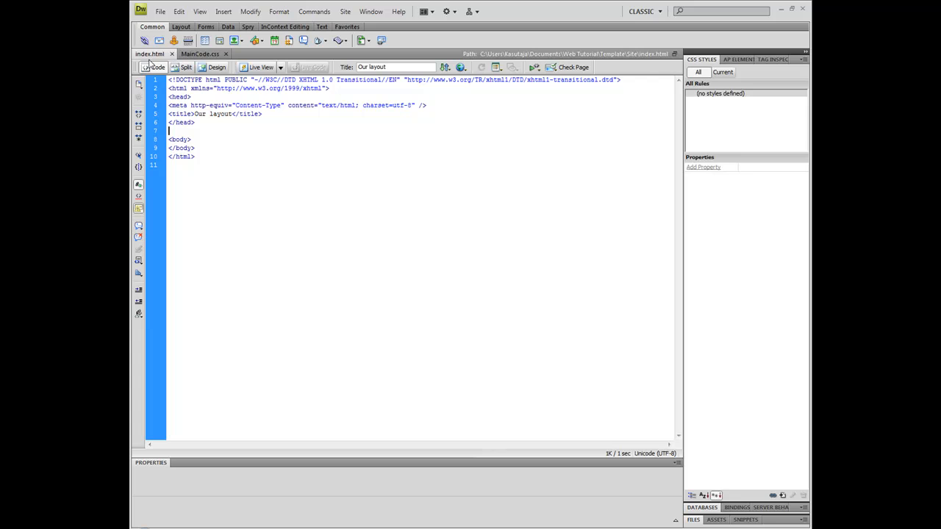
click(216, 67)
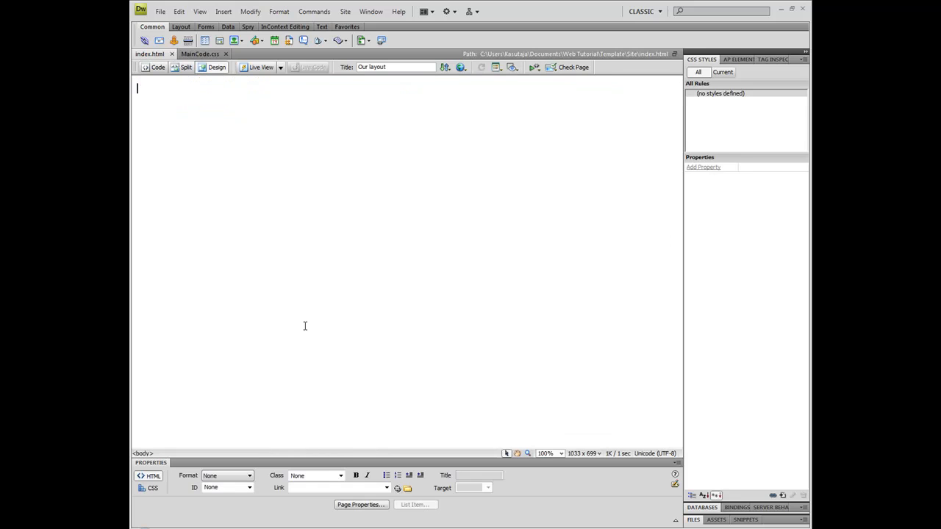
click(185, 67)
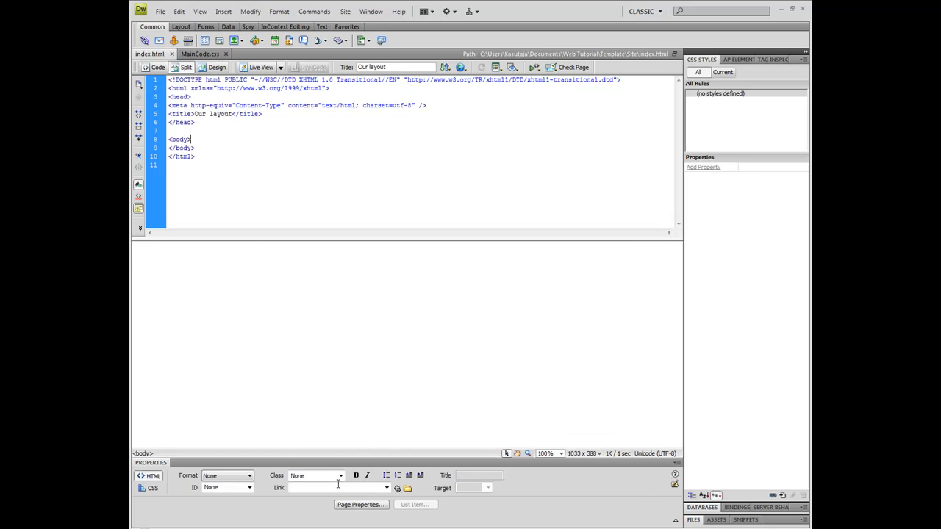
- Set up attaching _css/MainCode.css to index.html as a linked external stylesheet
click(338, 477)
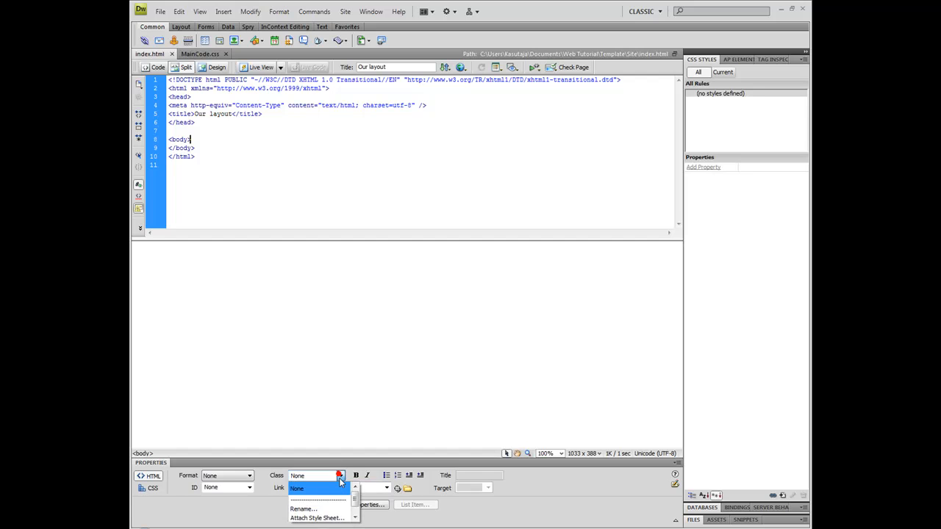
click(318, 517)
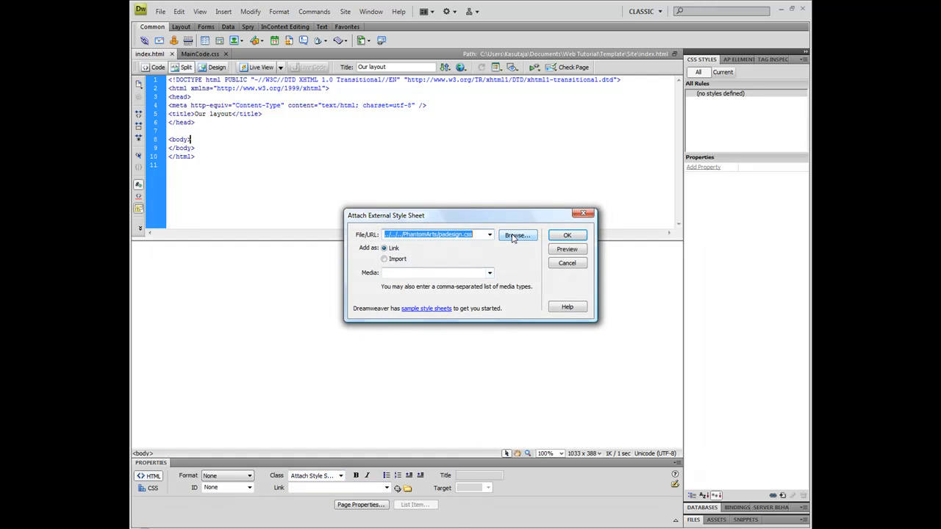
click(517, 235)
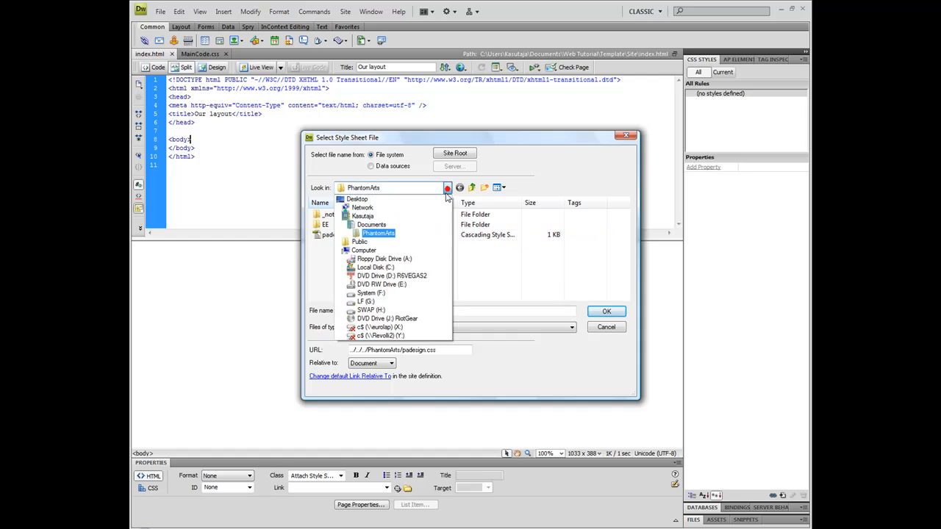
click(371, 224)
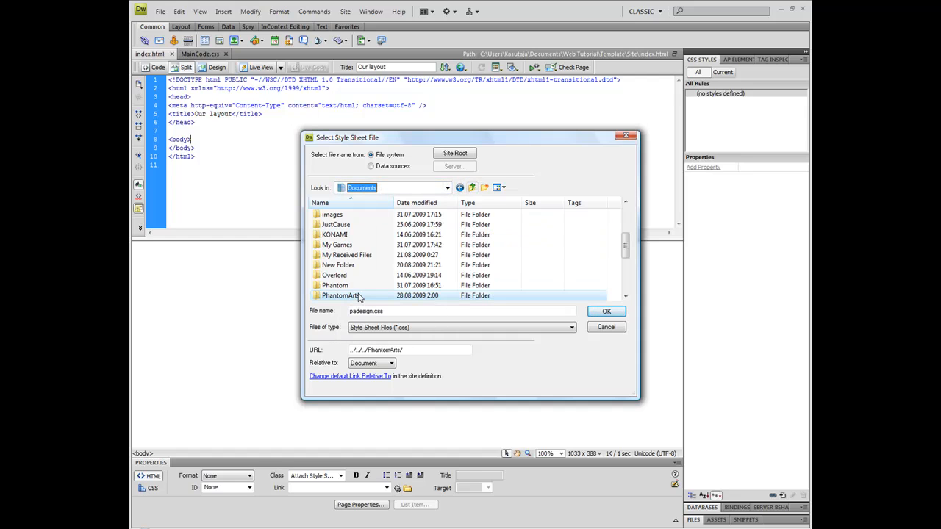
scroll(down, 3)
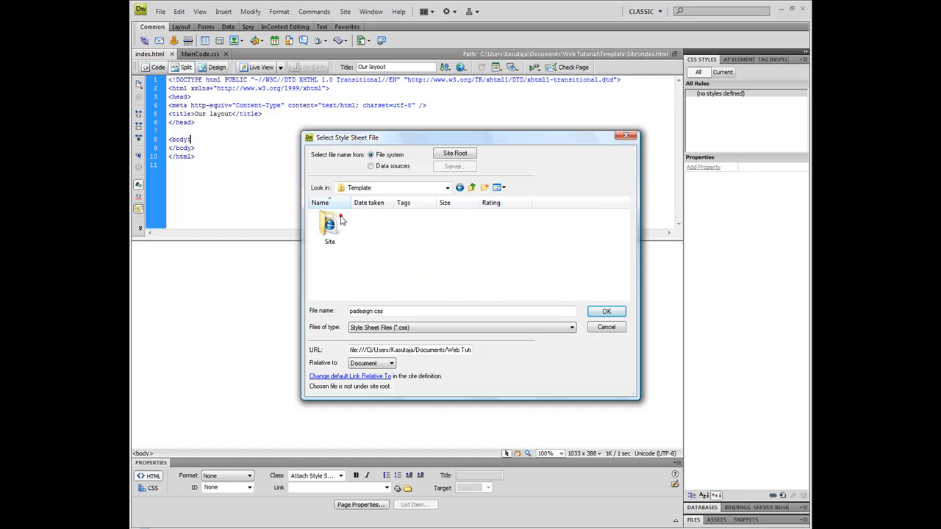
double_click(329, 223)
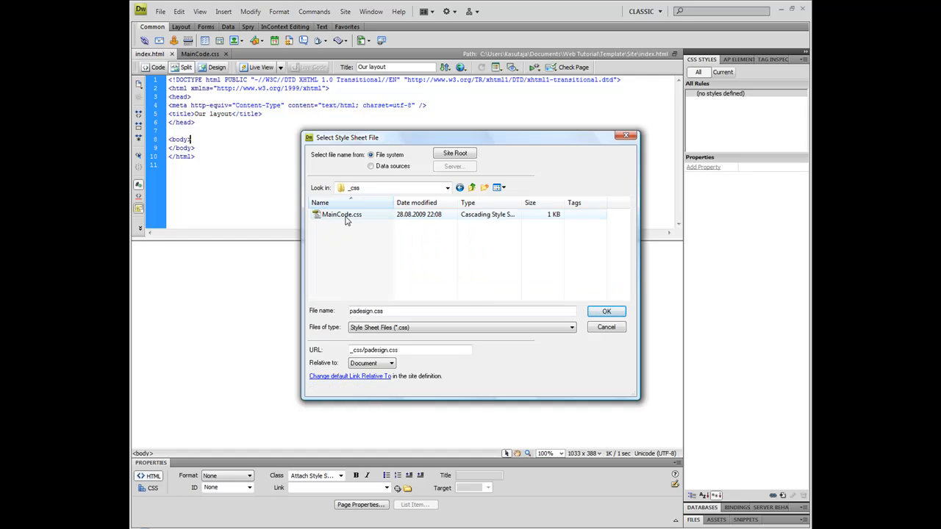
click(606, 311)
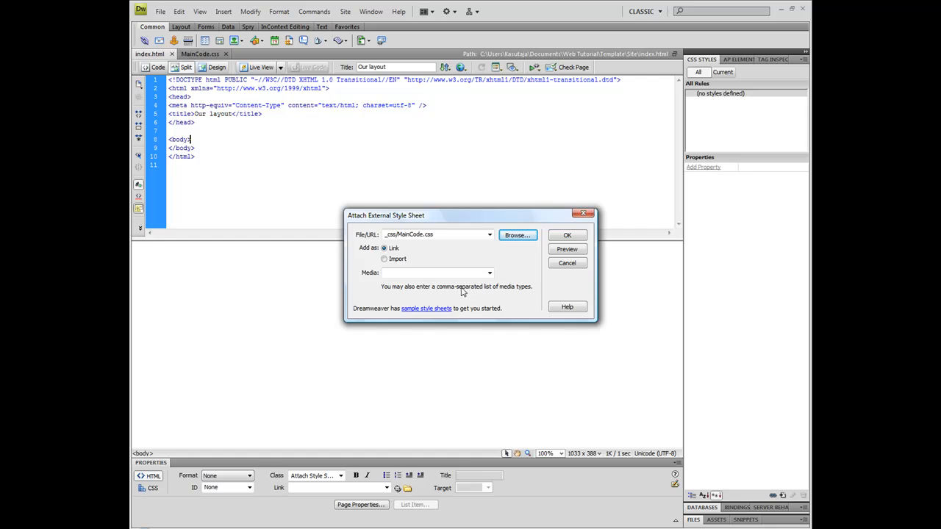
click(438, 272)
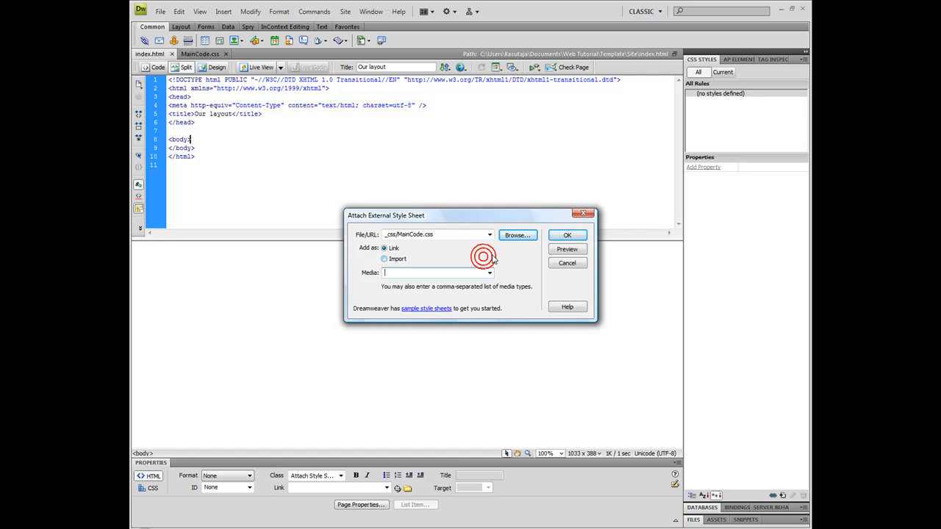
- Confirm the stylesheet link, show the site's files and check MainCode.css and index.html
click(567, 235)
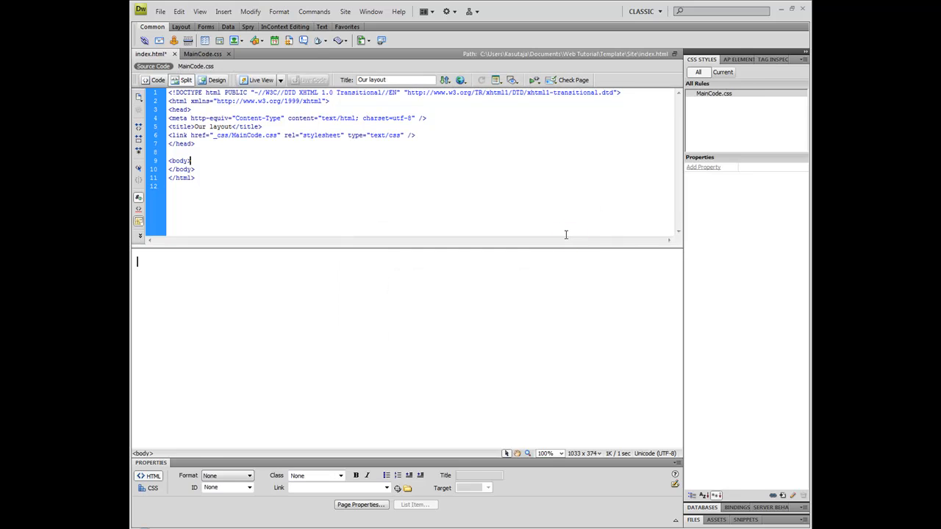
click(692, 521)
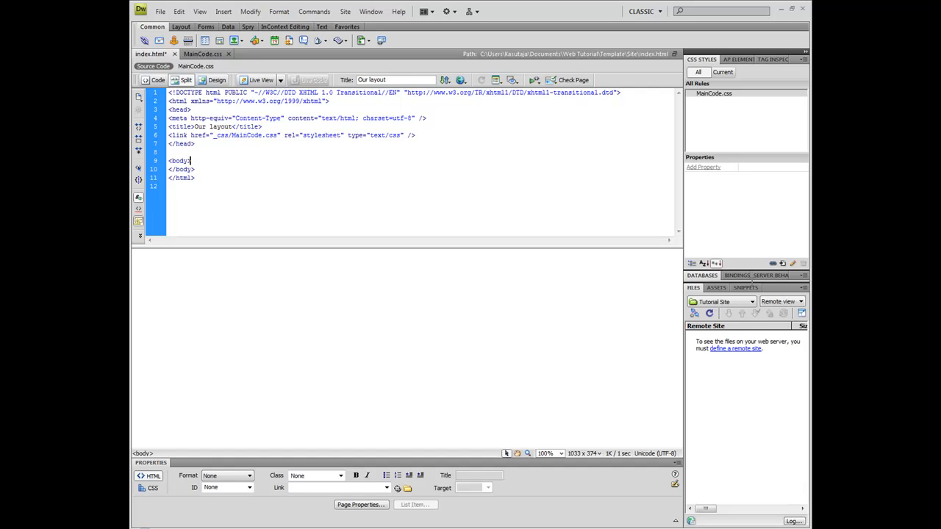
mouse_move(644, 12)
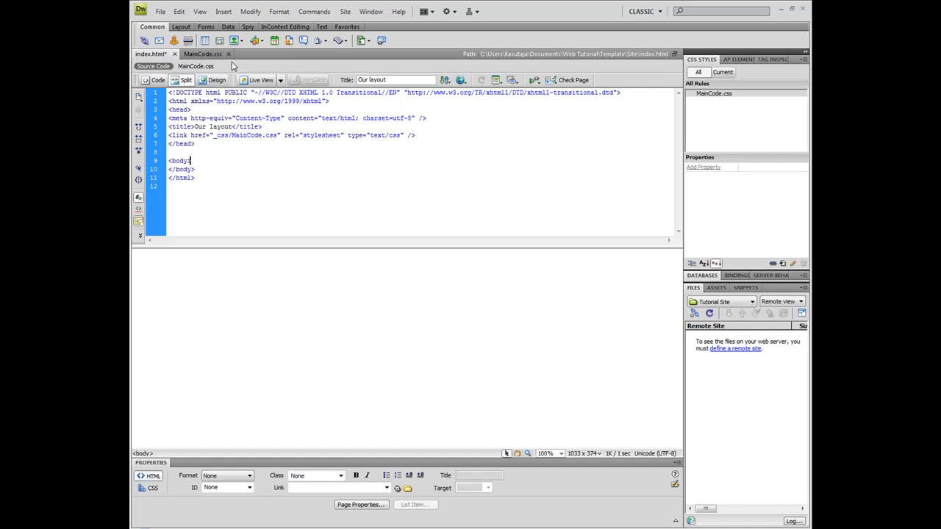
mouse_move(267, 62)
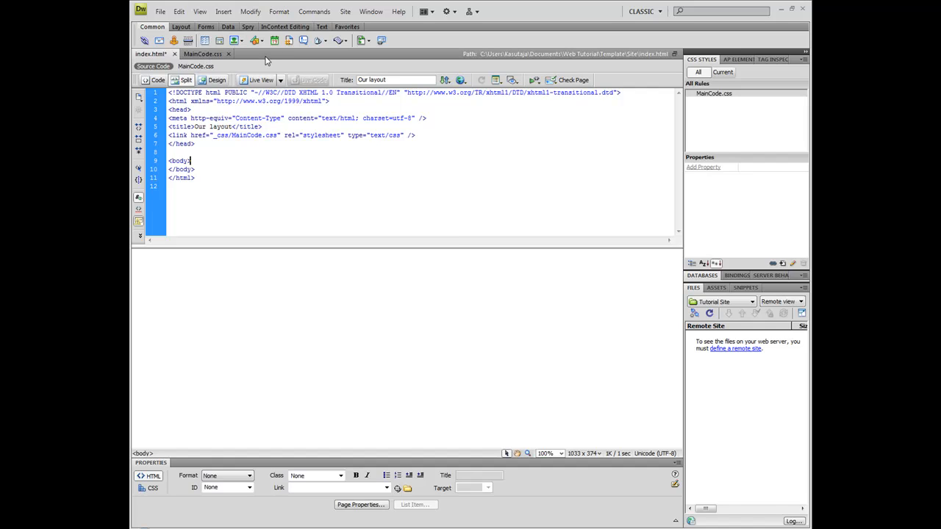
click(224, 11)
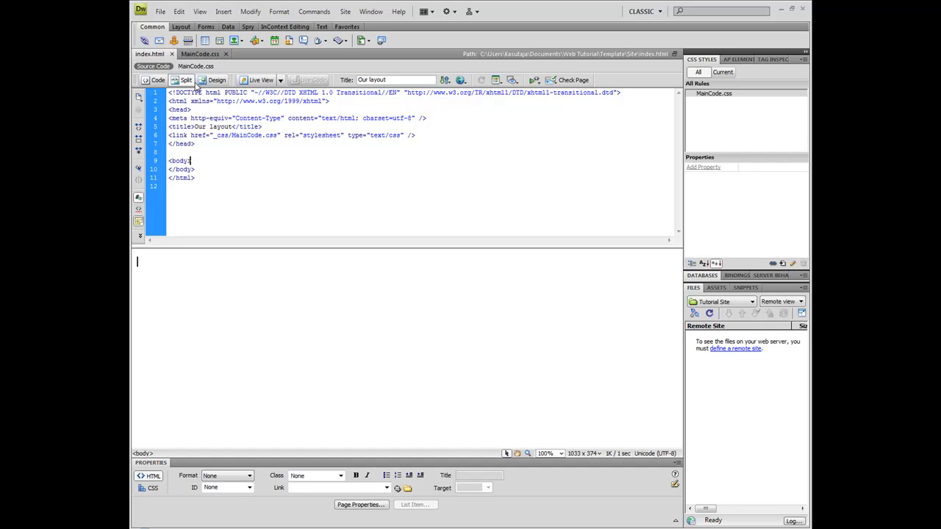
mouse_move(197, 67)
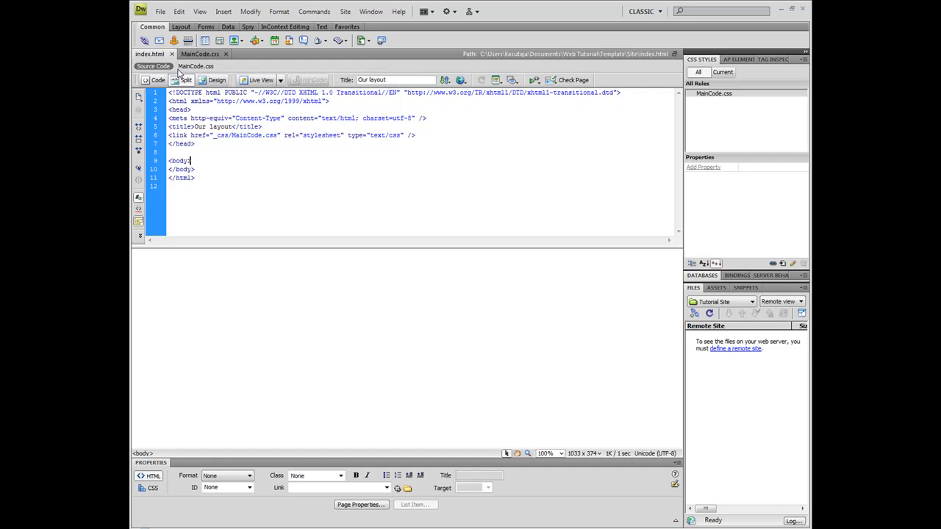
mouse_move(150, 53)
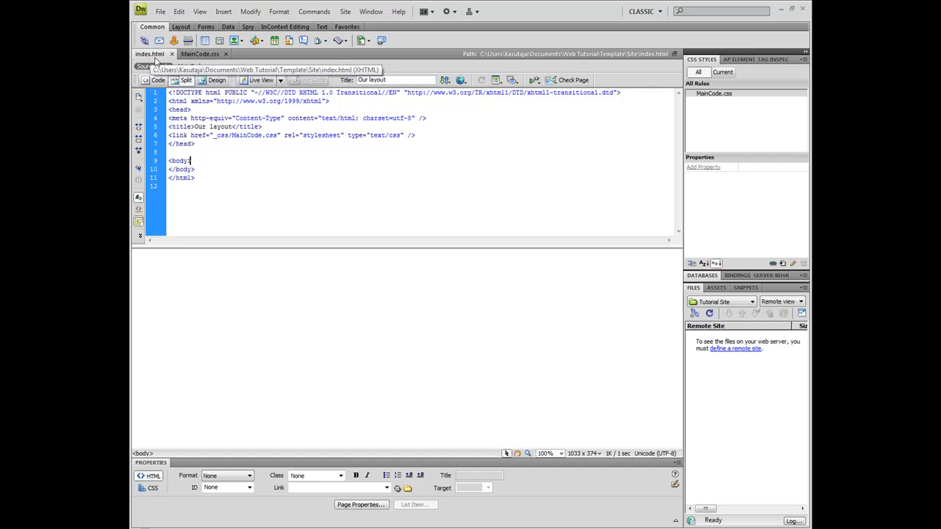
click(199, 53)
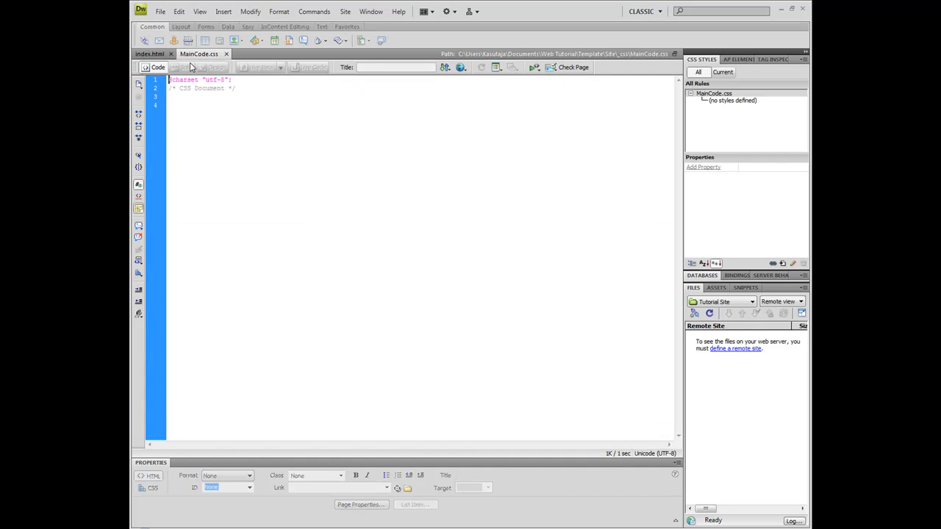
click(150, 53)
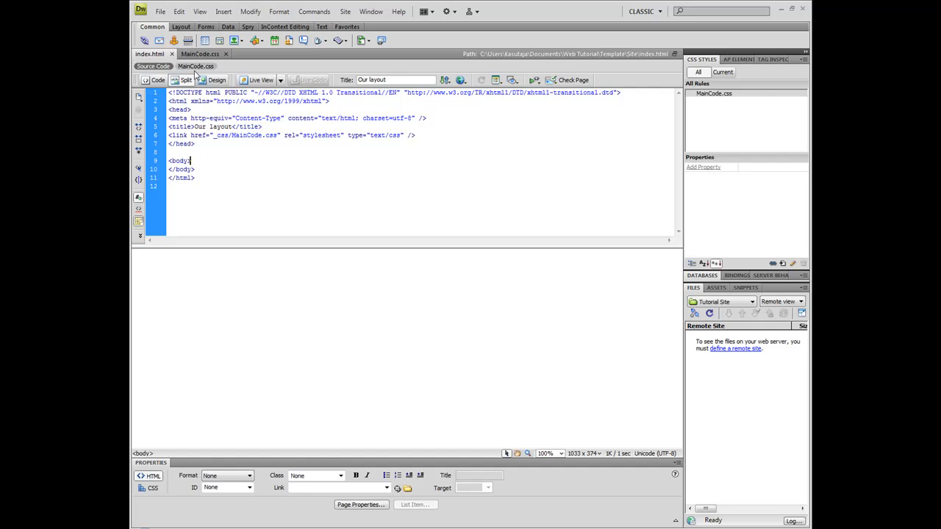
- Give the body rule in MainCode.css background #000 and color #FFF, then return to index.html
click(196, 53)
text(body {)
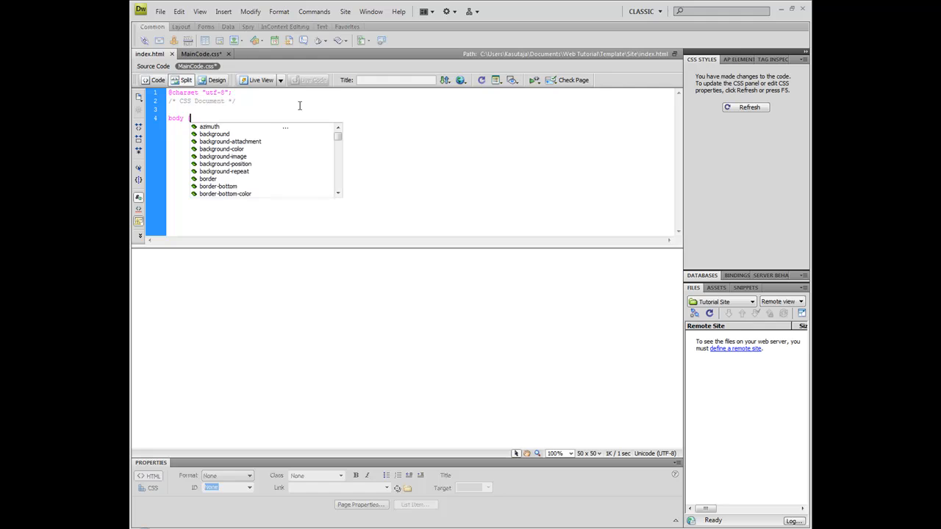
mouse_move(268, 135)
text(background:)
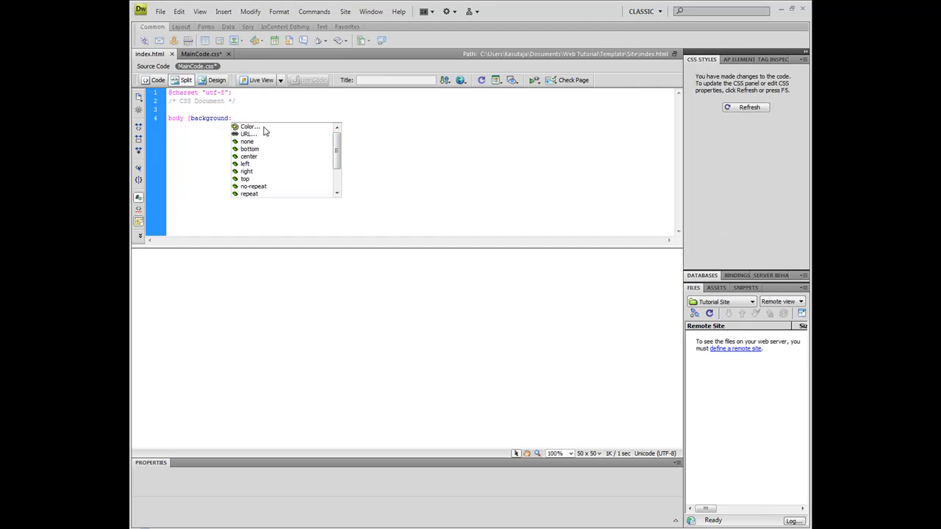
click(249, 126)
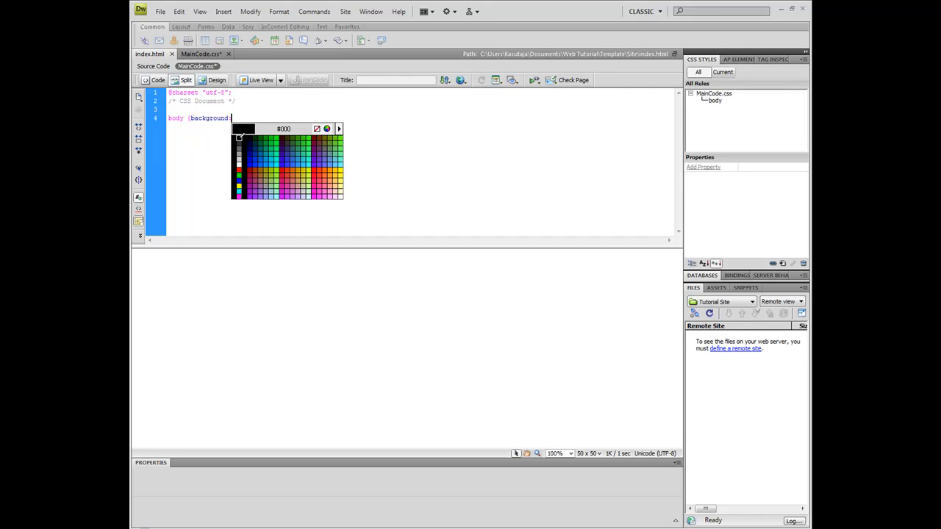
click(238, 138)
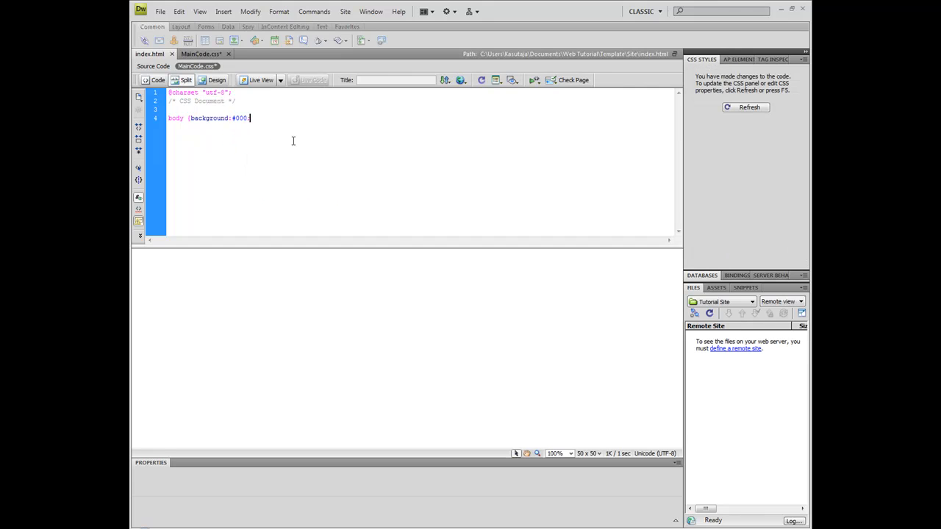
key(Return)
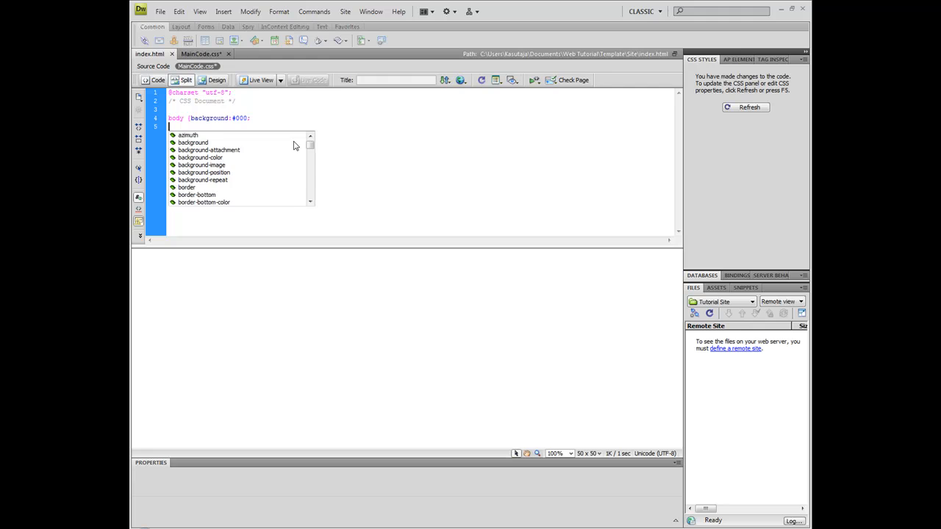
text(text)
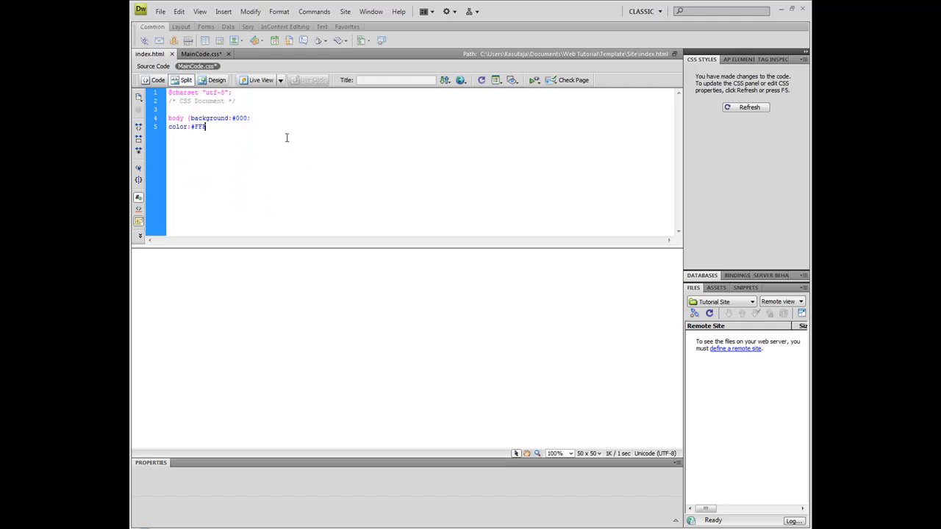
mouse_move(267, 144)
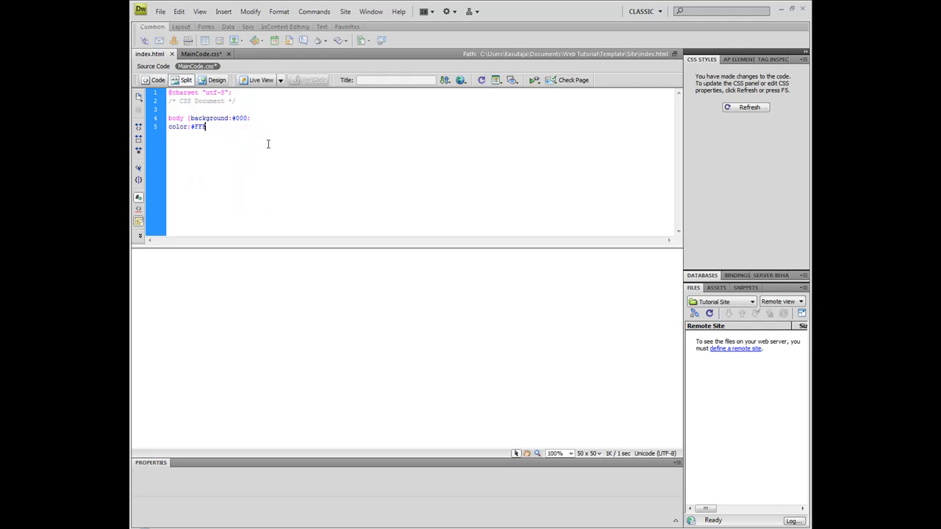
text(F)
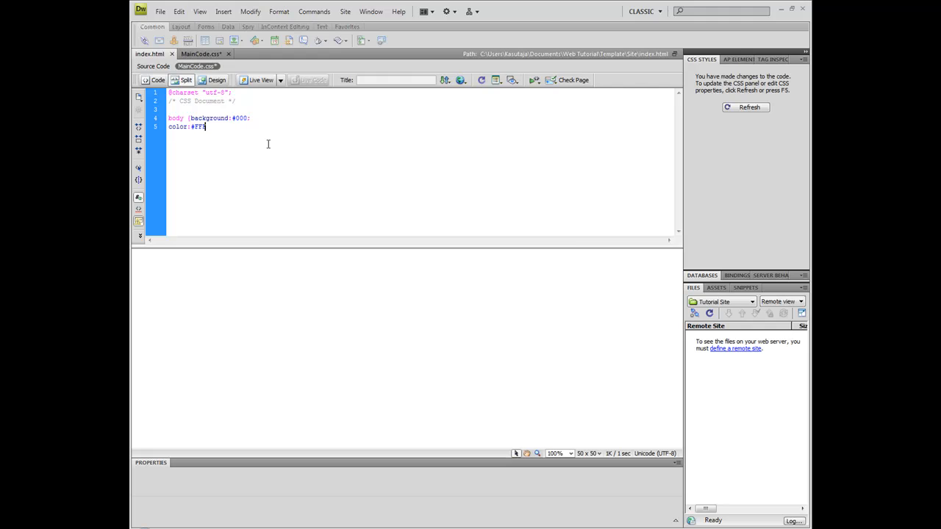
text(F)
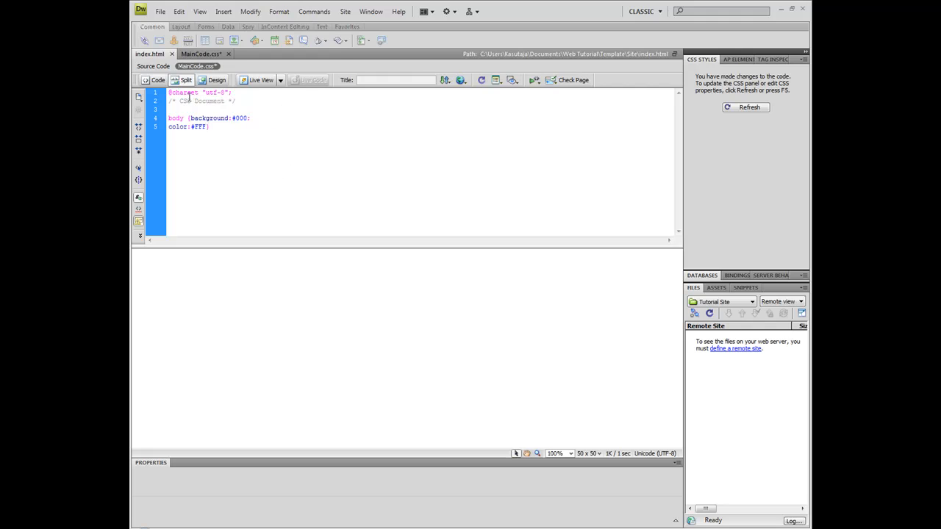
click(150, 53)
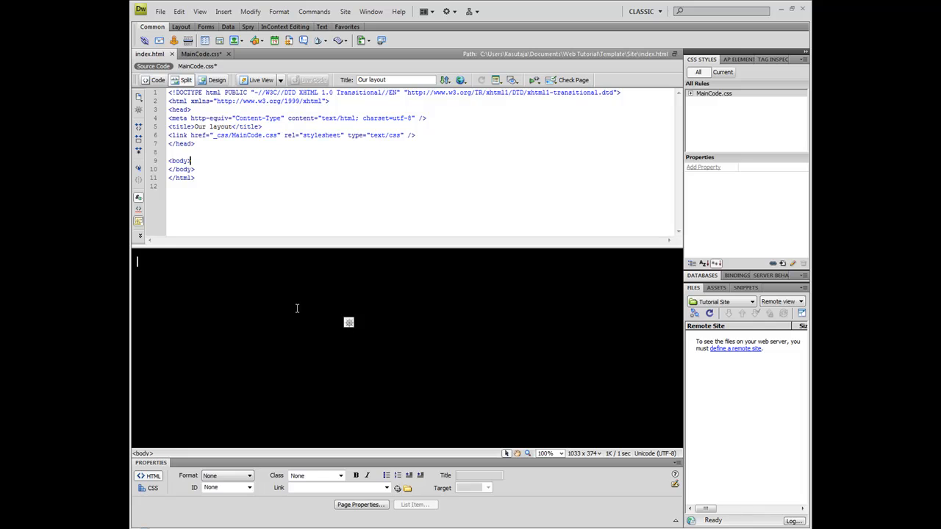
- Start inserting a div tag placed right after the opening <body> tag
click(215, 79)
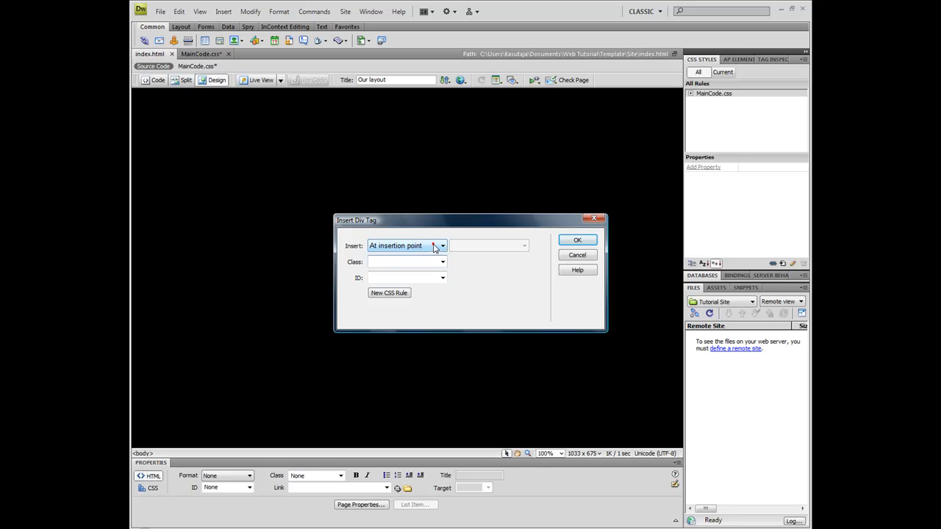
click(441, 246)
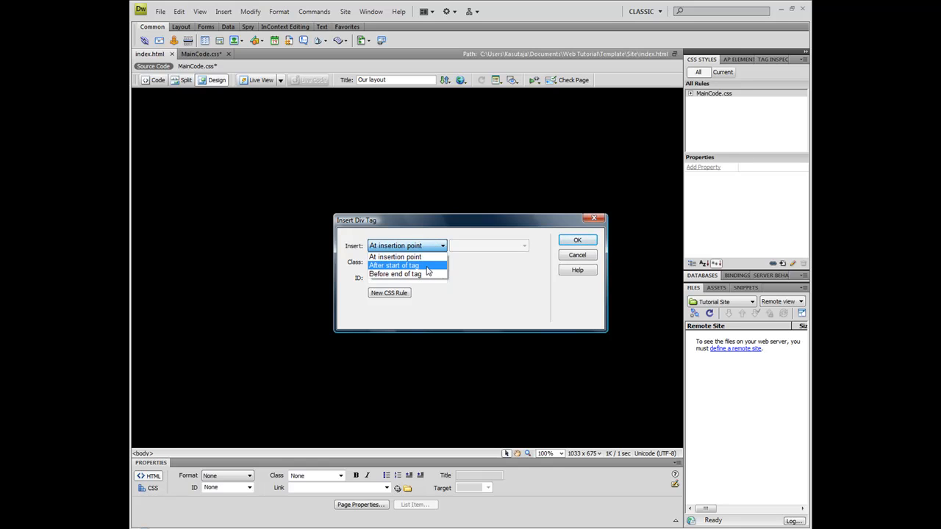
mouse_move(394, 274)
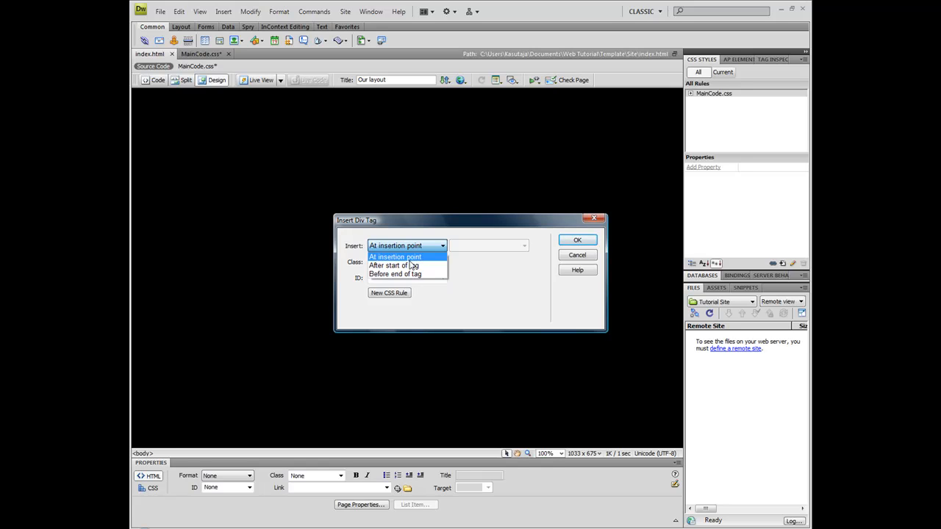
mouse_move(394, 264)
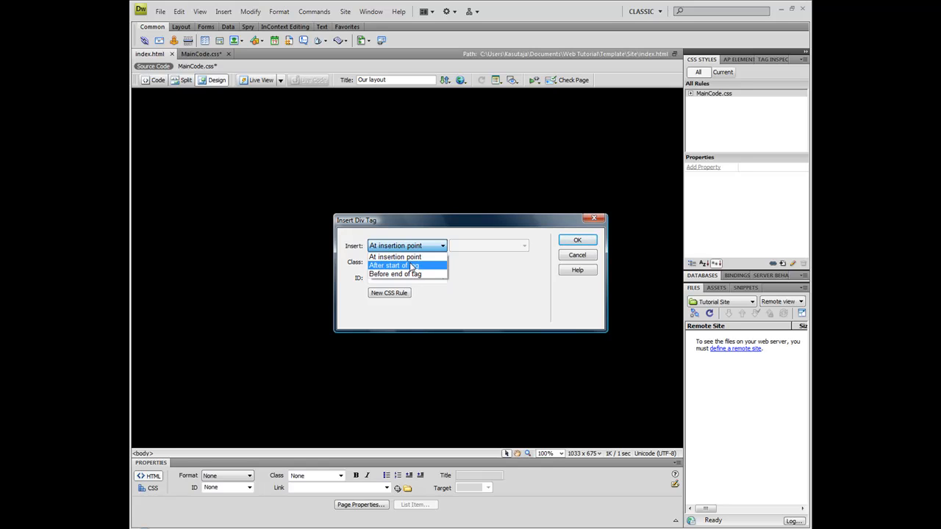
mouse_move(393, 273)
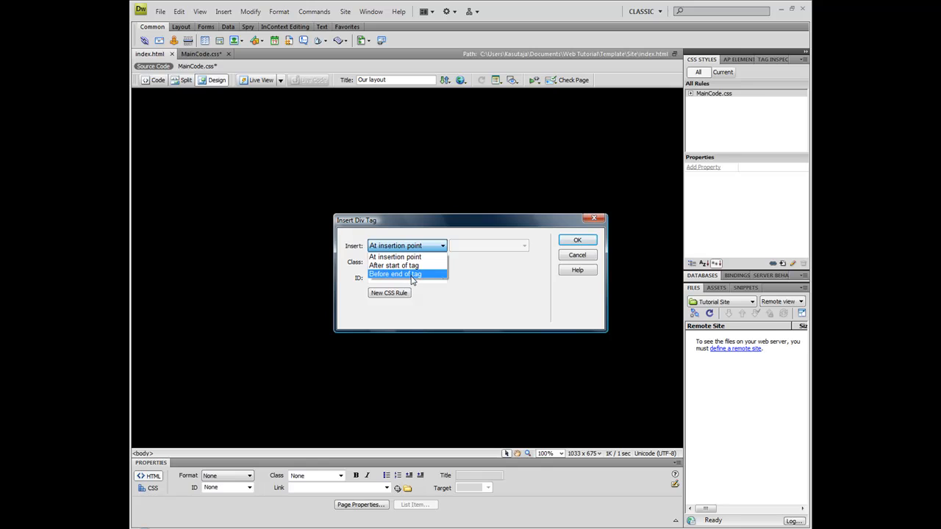
click(394, 265)
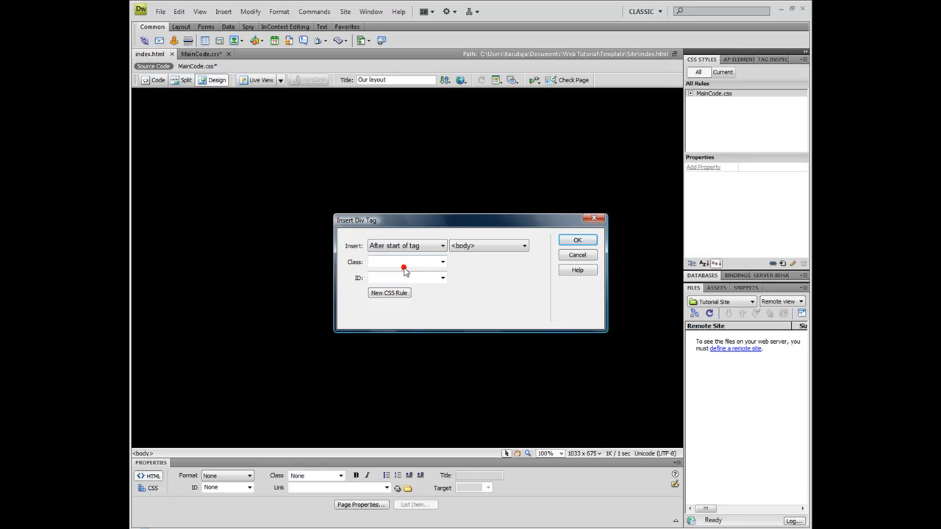
click(442, 262)
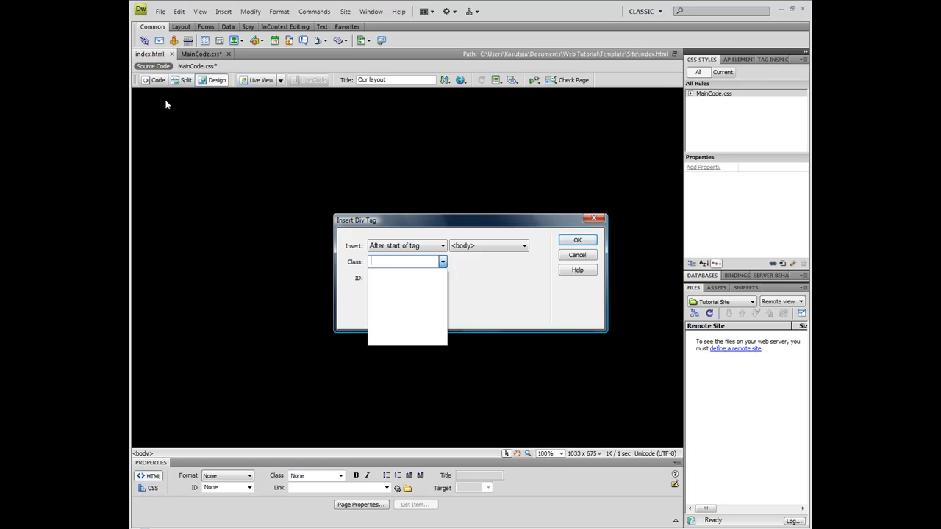
mouse_move(435, 238)
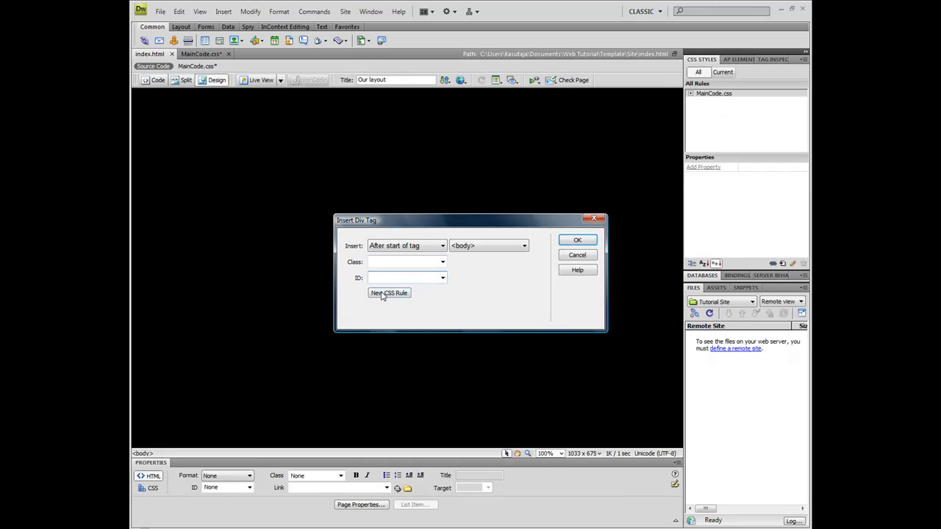
- Create a new ID rule named #SiteBody defined in MainCode.css
click(388, 293)
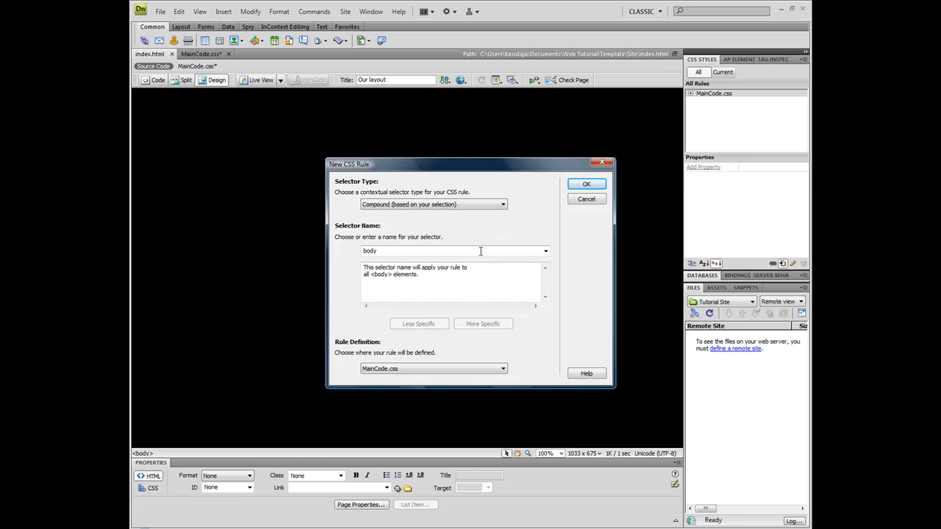
triple_click(441, 250)
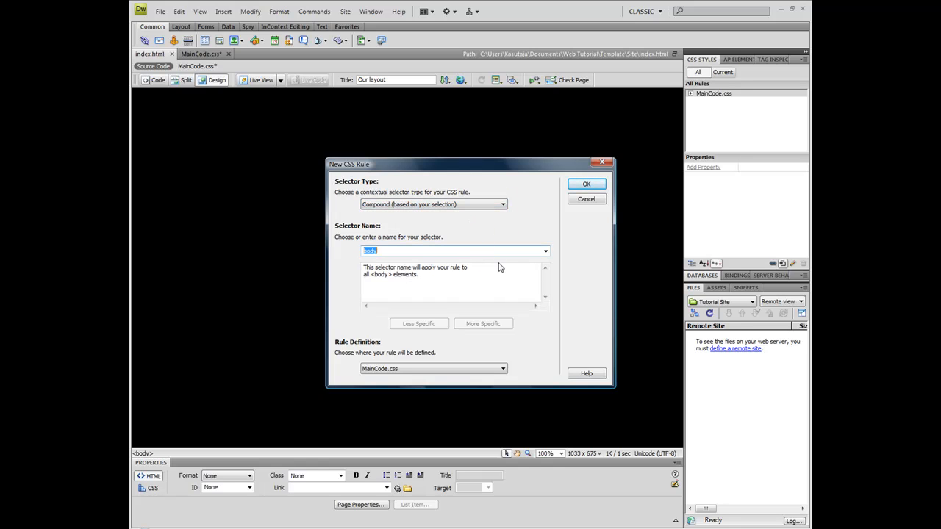
text(#)
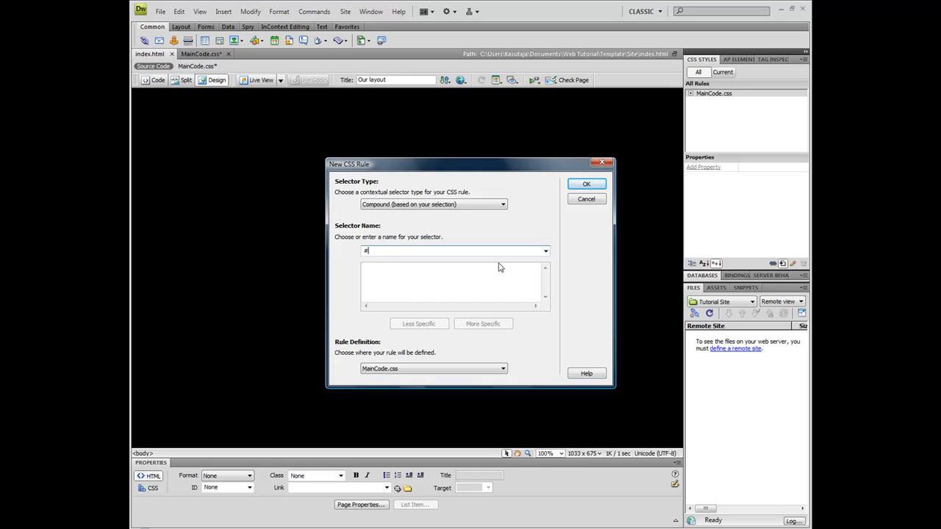
text(Body)
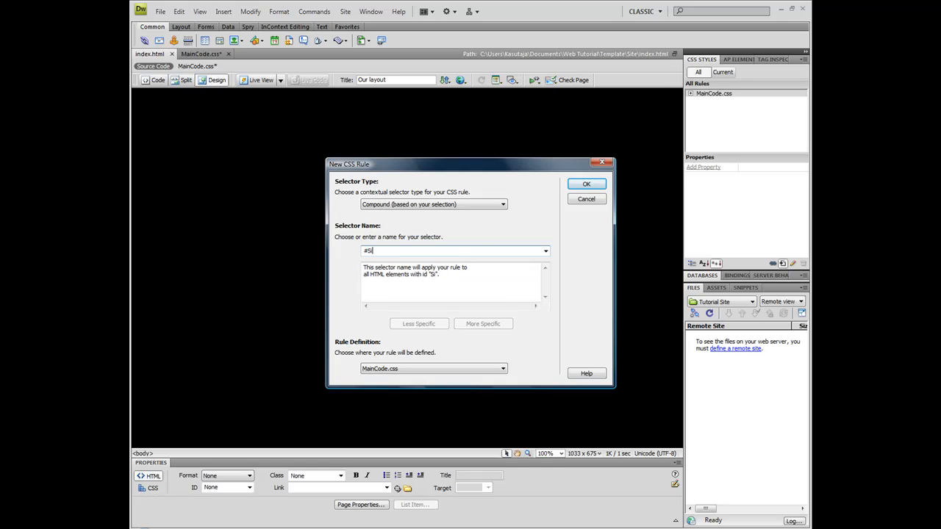
text(iteBody)
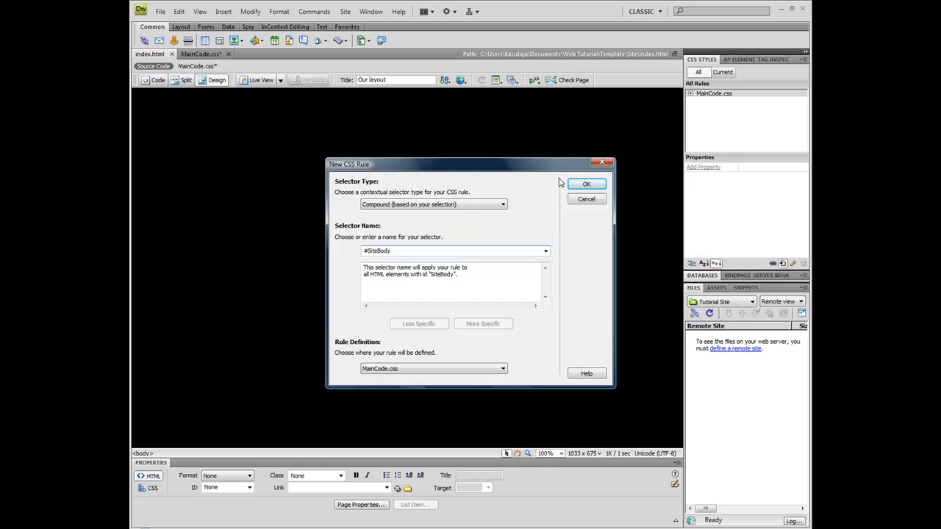
click(585, 182)
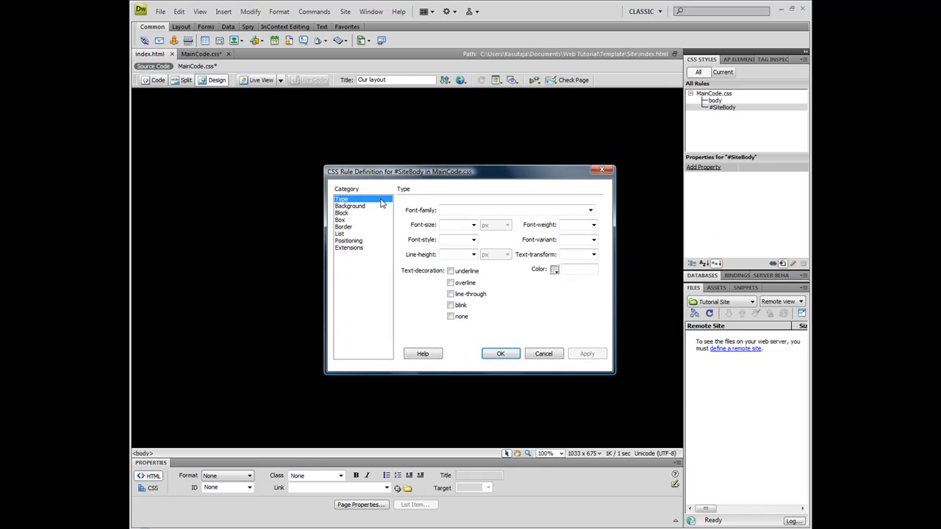
mouse_move(483, 200)
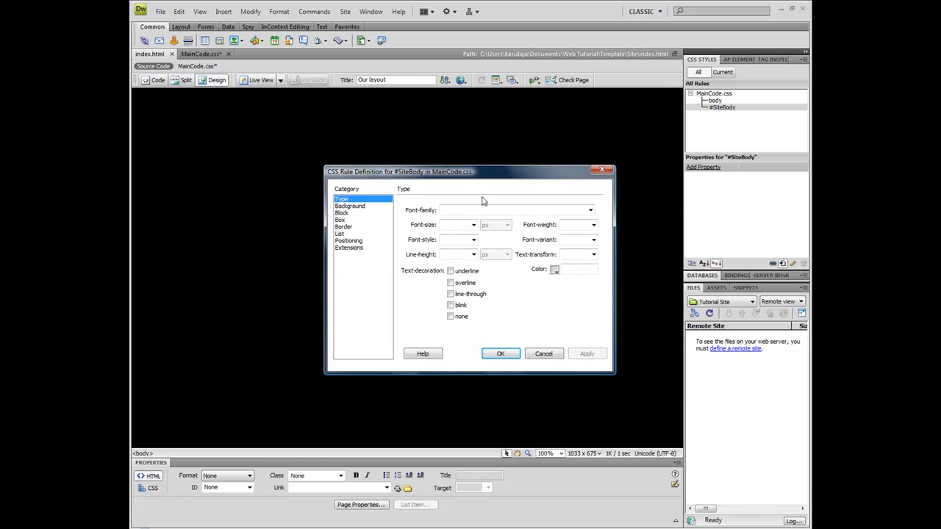
mouse_move(353, 140)
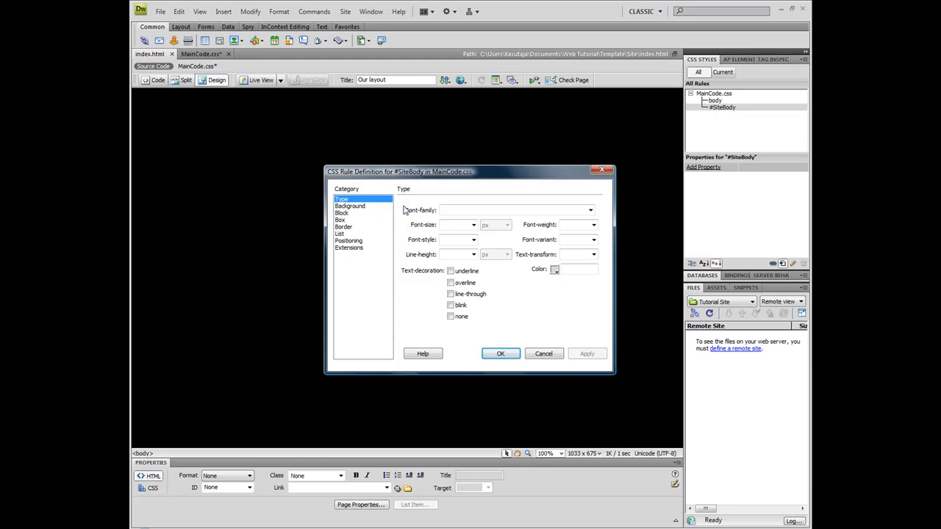
mouse_move(441, 214)
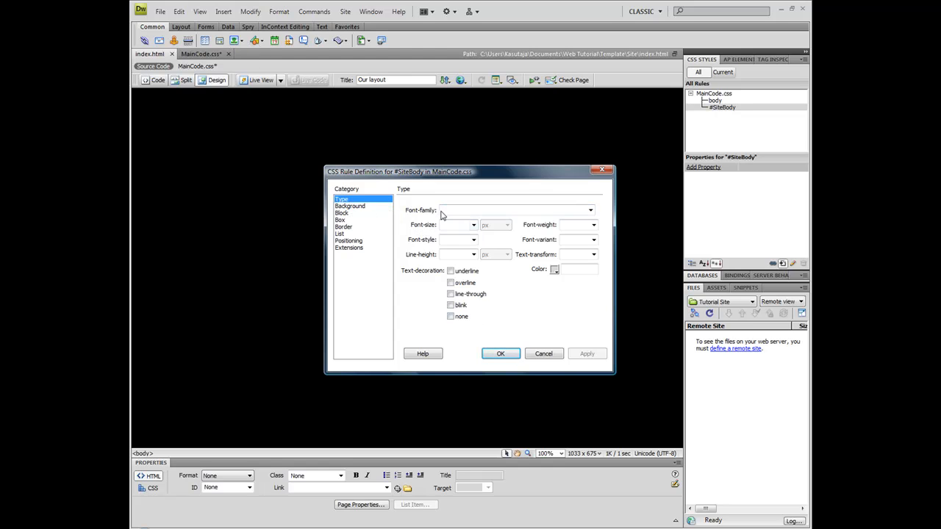
- Look through the #SiteBody rule's Background, Block and Border categories and settle on Box
click(512, 210)
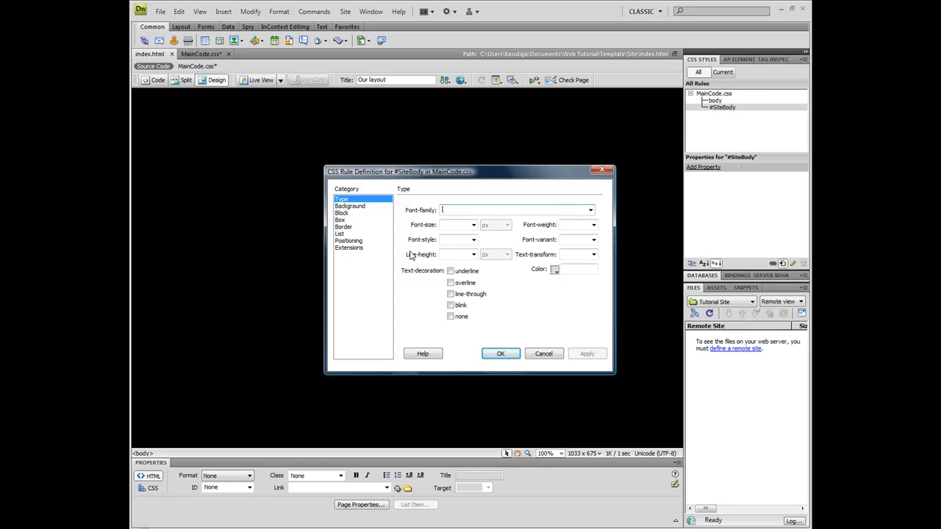
click(350, 206)
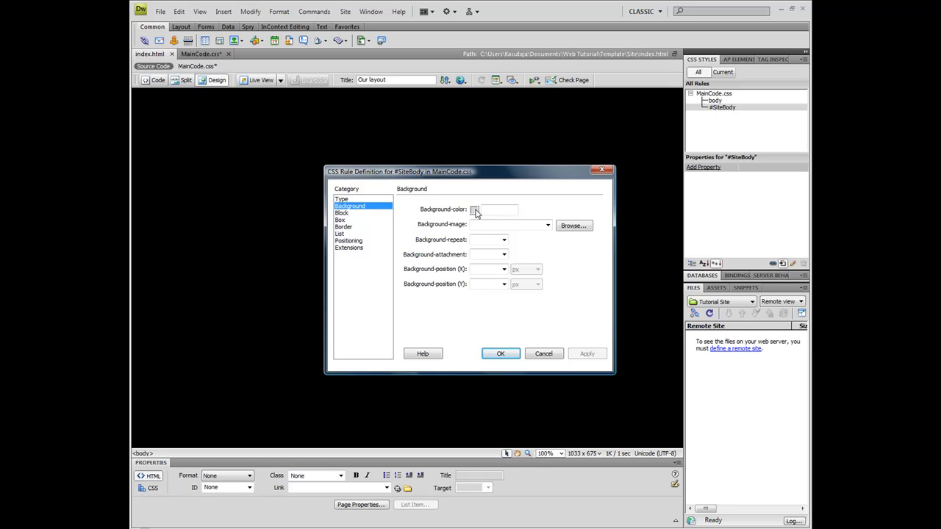
click(341, 212)
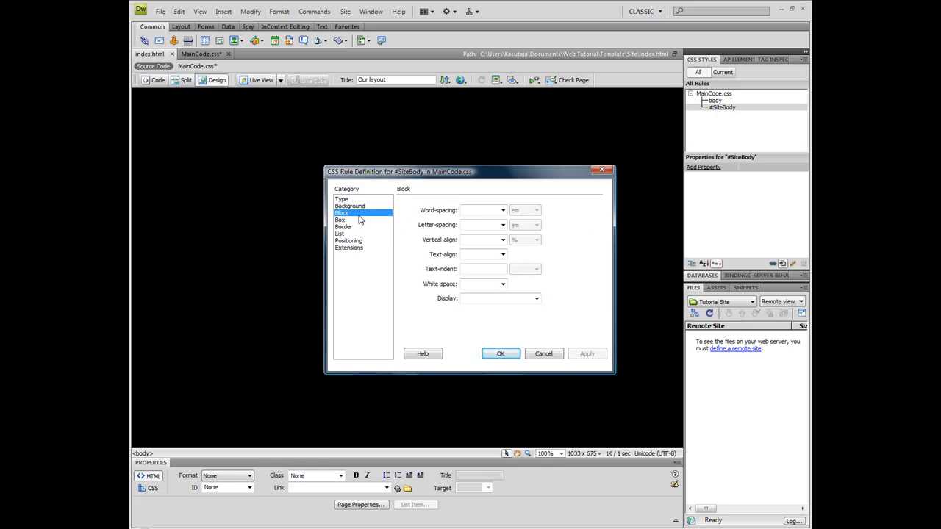
click(341, 220)
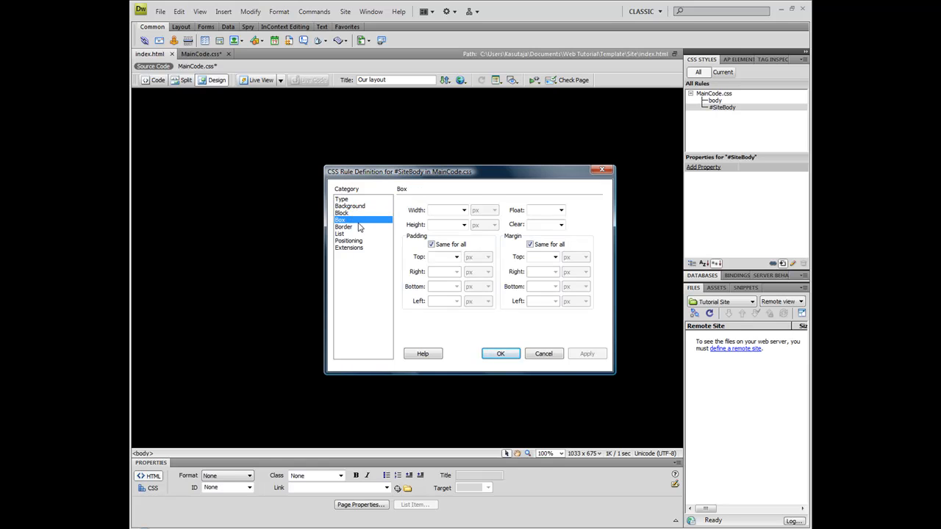
click(344, 226)
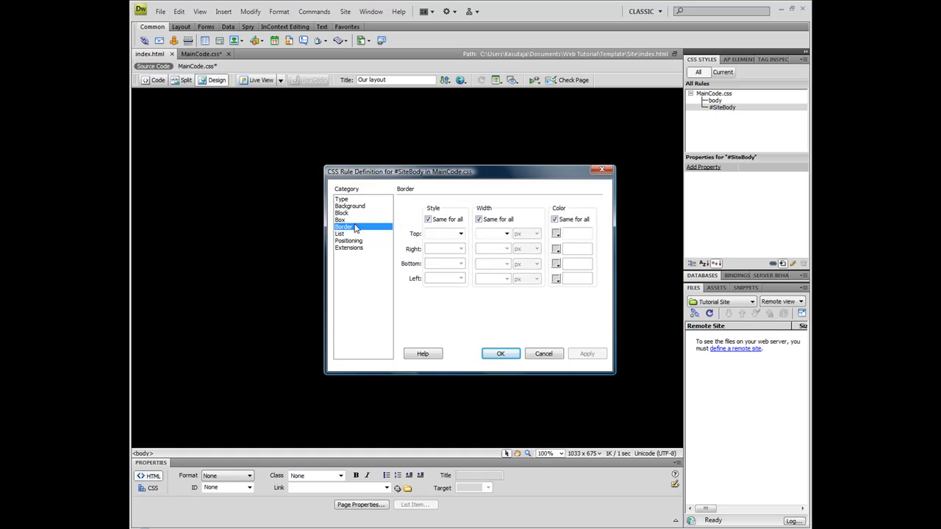
click(341, 220)
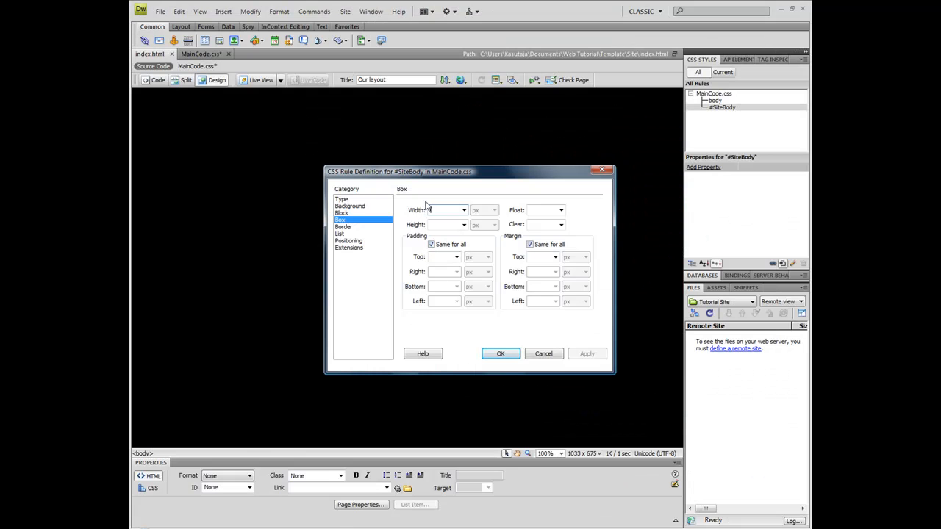
- Set #SiteBody to 850 by 790 px with zero padding, margin and border
text(850)
text(790)
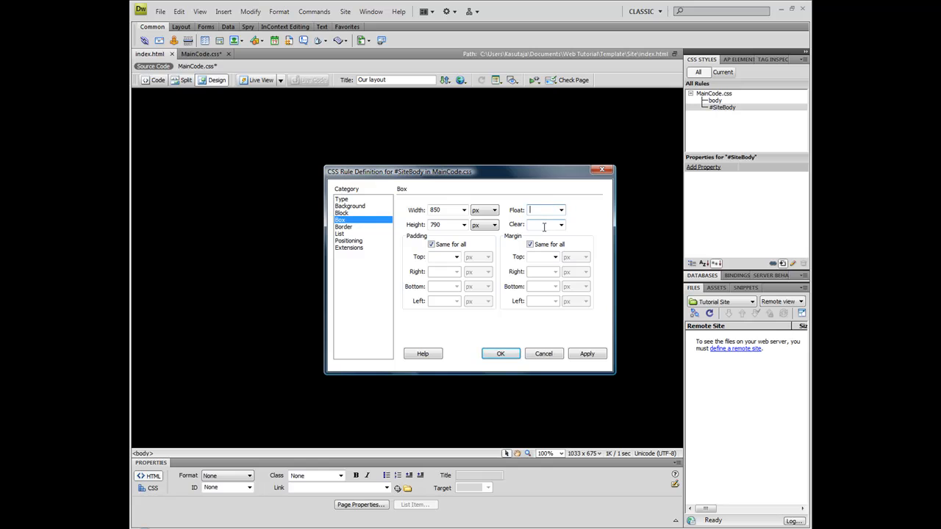
mouse_move(488, 272)
text(0)
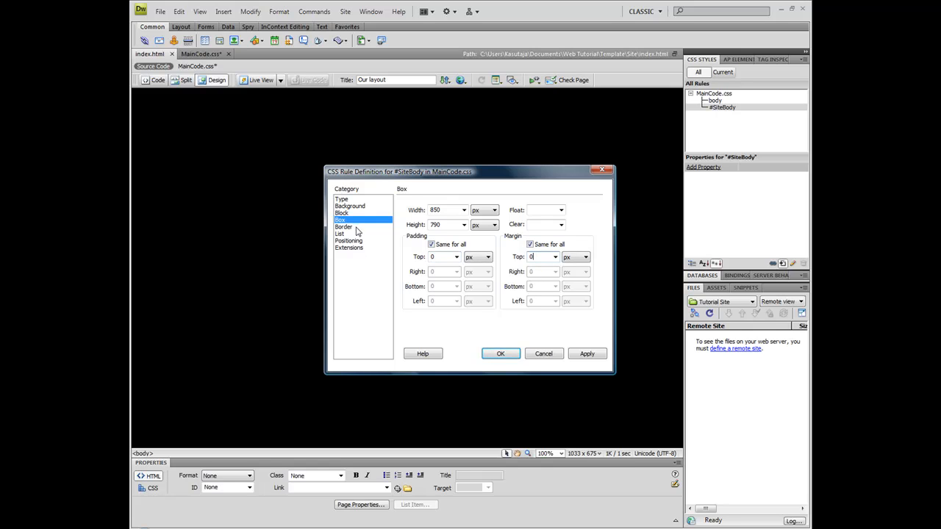
click(344, 227)
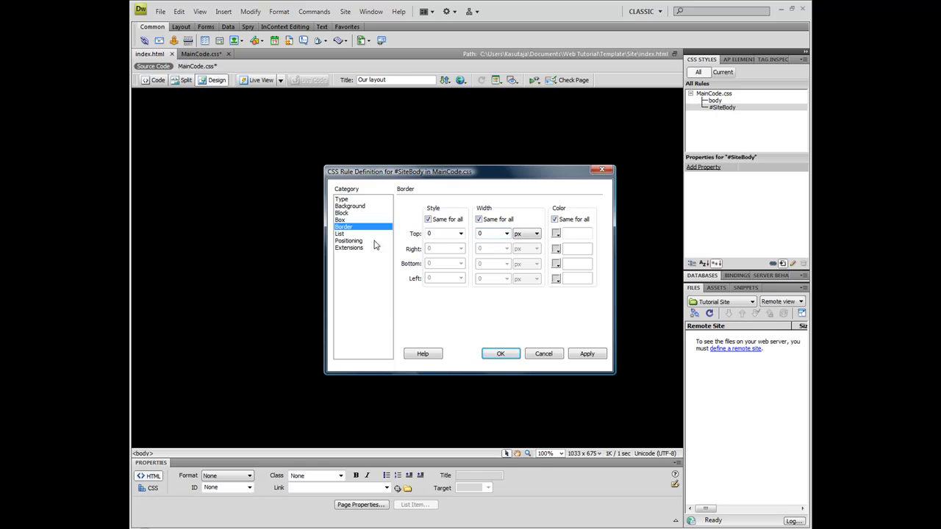
click(348, 241)
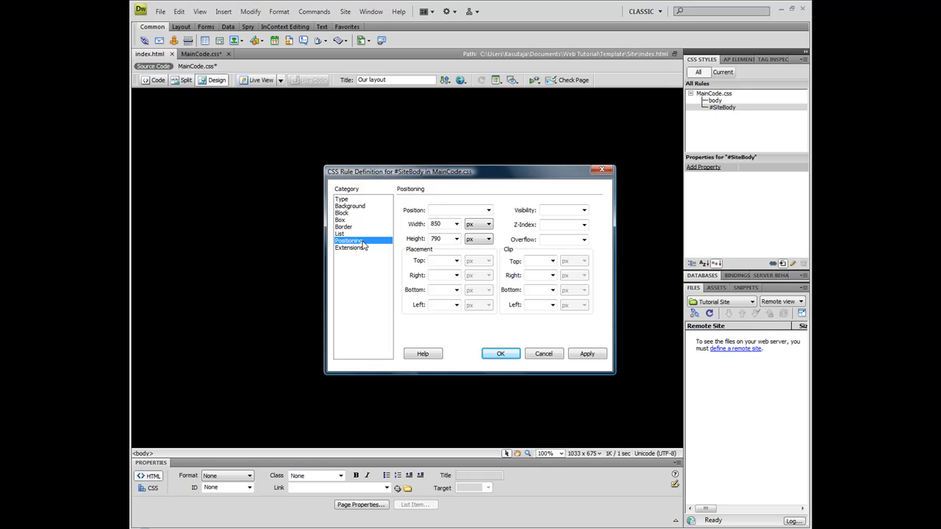
- Try Top auto in the Positioning settings, then leave top and right placement empty
click(455, 261)
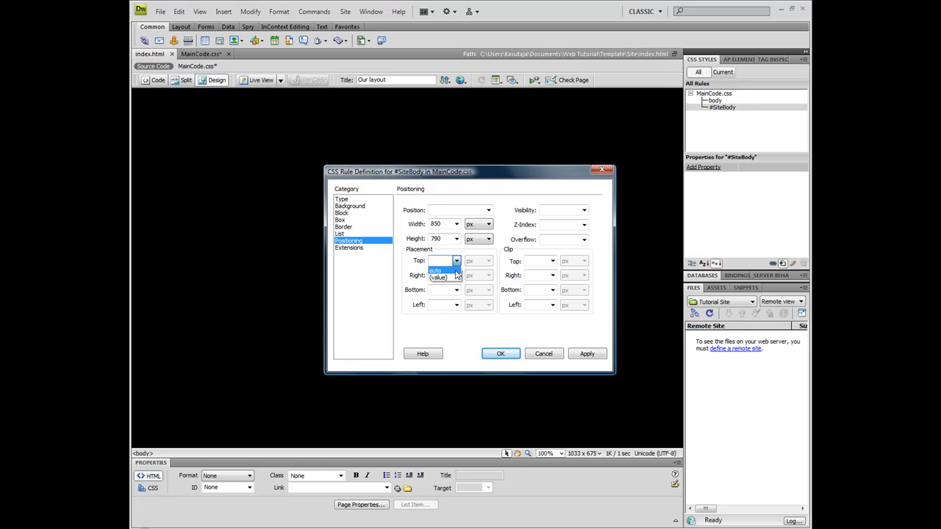
click(437, 262)
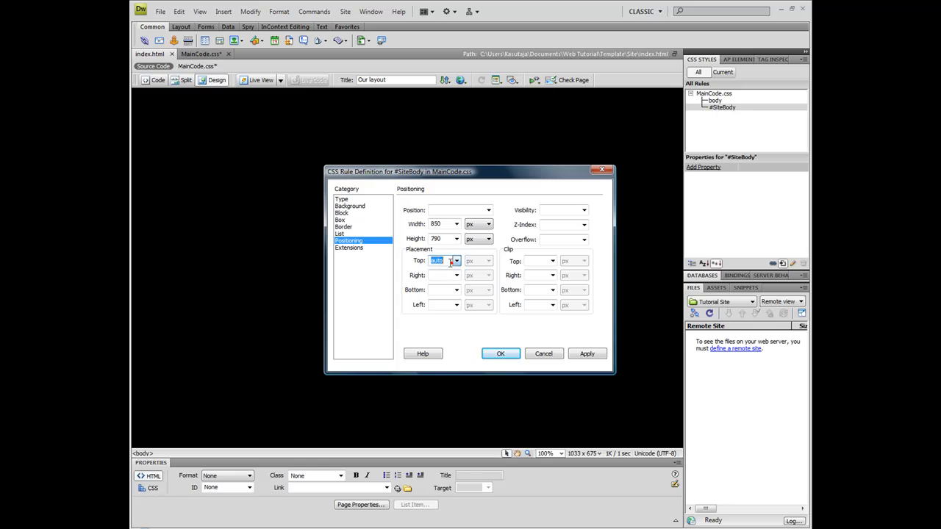
click(455, 275)
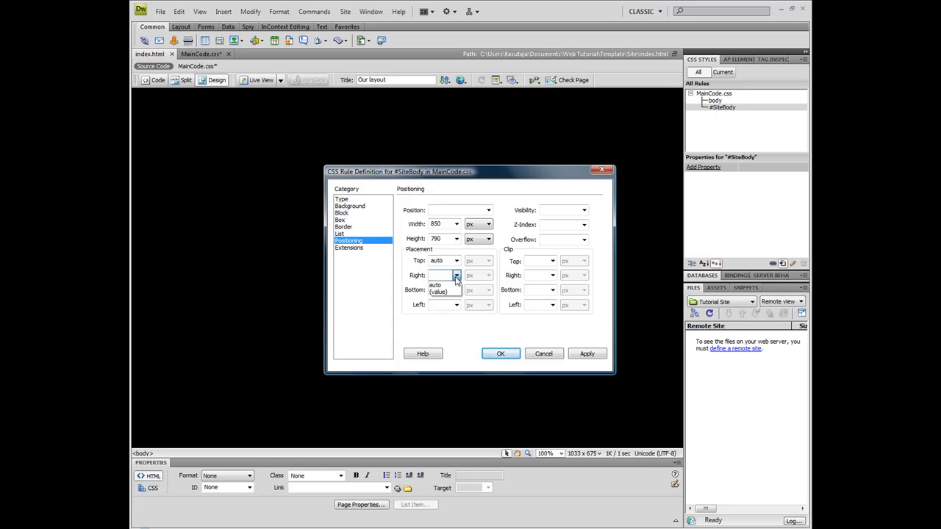
click(455, 275)
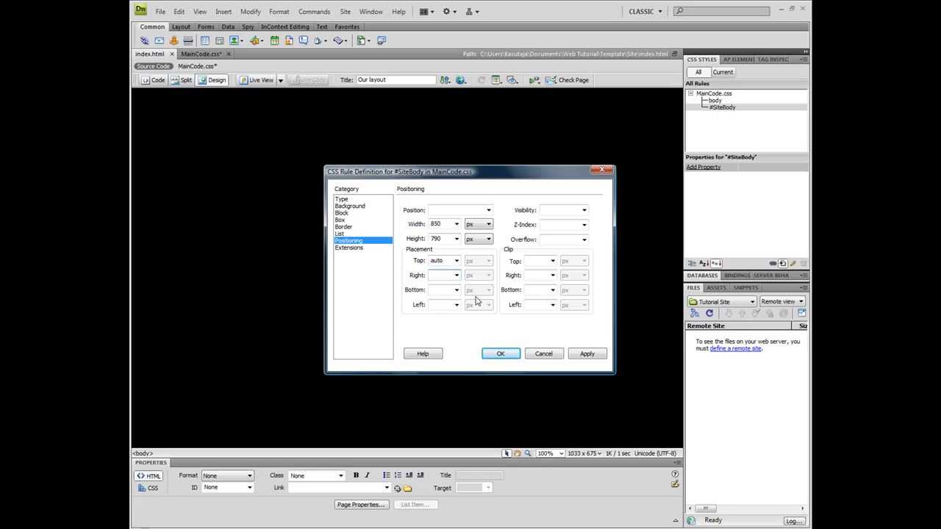
click(441, 274)
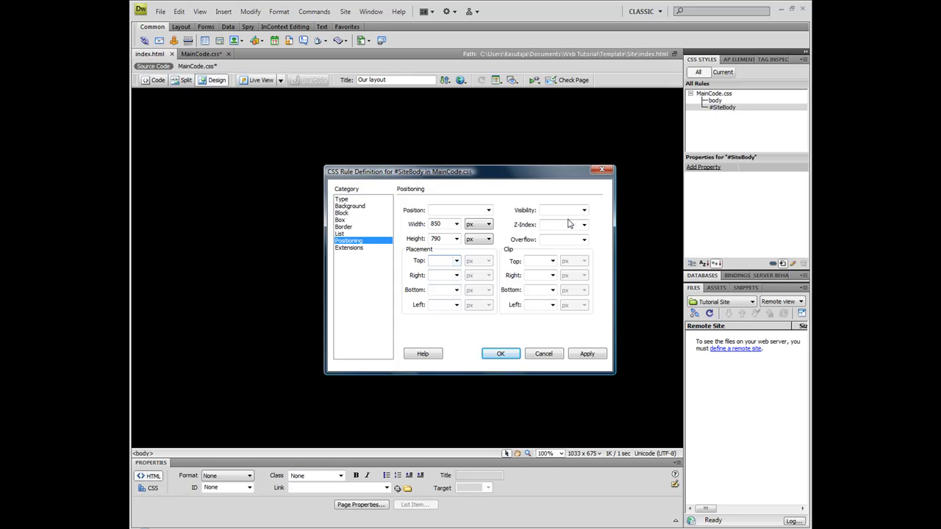
click(488, 210)
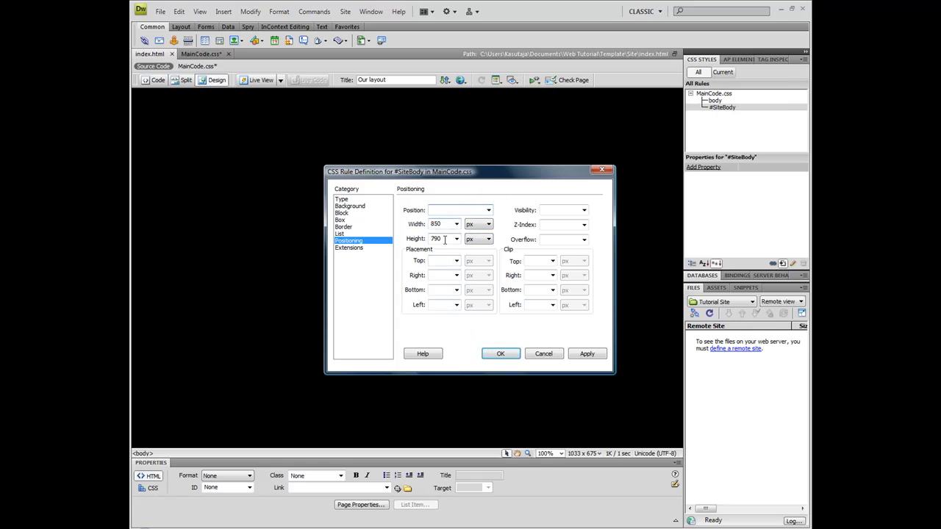
- Confirm the #SiteBody rule and insert the SiteBody div into index.html
click(586, 352)
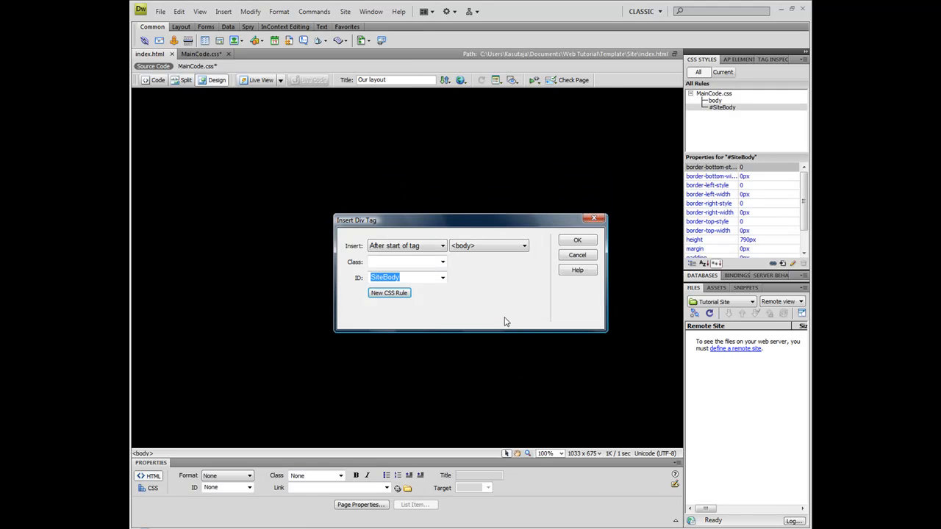
click(576, 240)
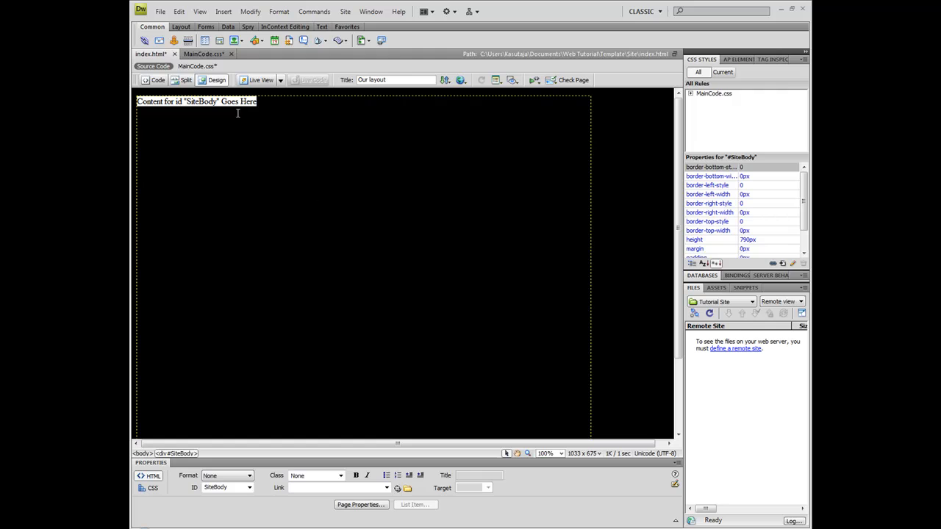
- Review the index.html markup and the #SiteBody declarations in MainCode.css in Split view
click(185, 79)
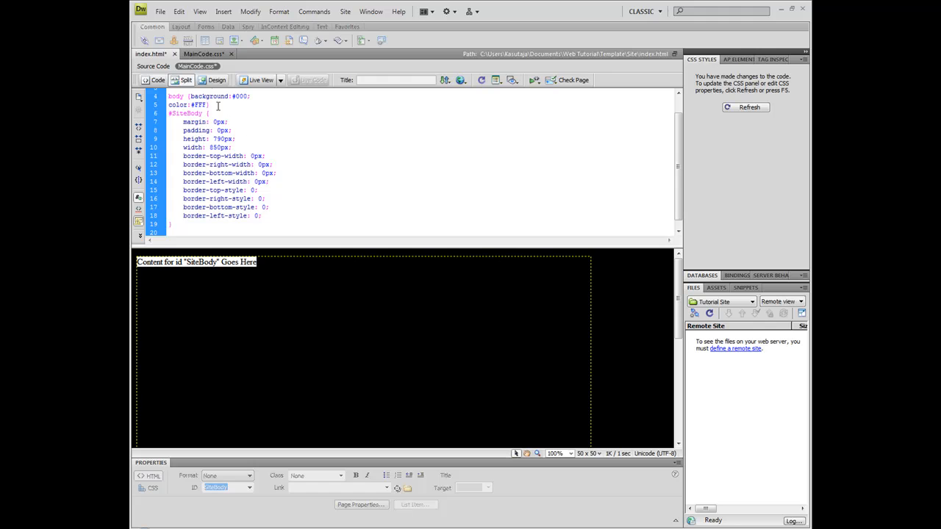
click(150, 53)
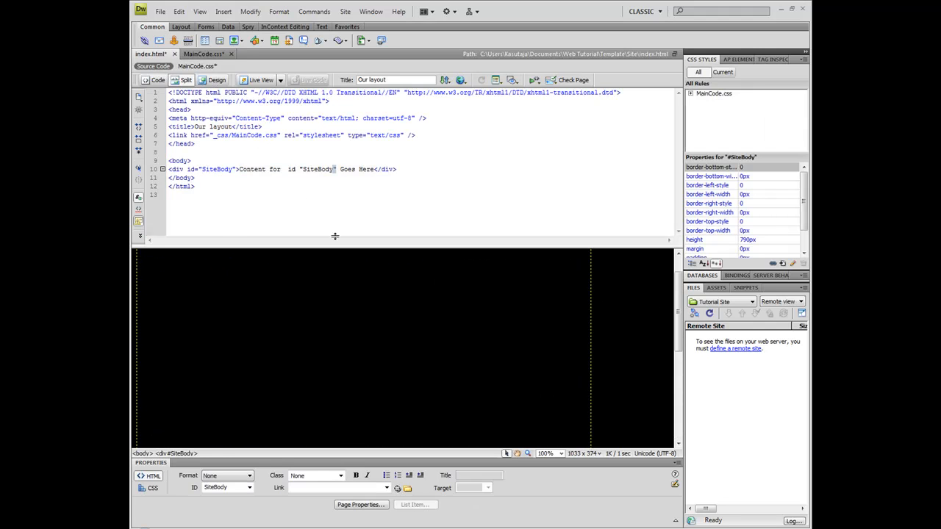
click(203, 53)
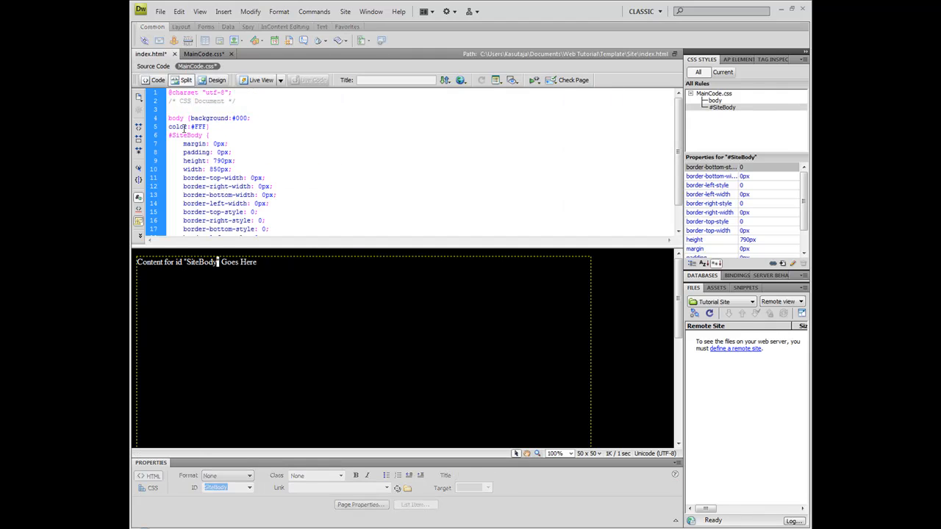
scroll(down, 3)
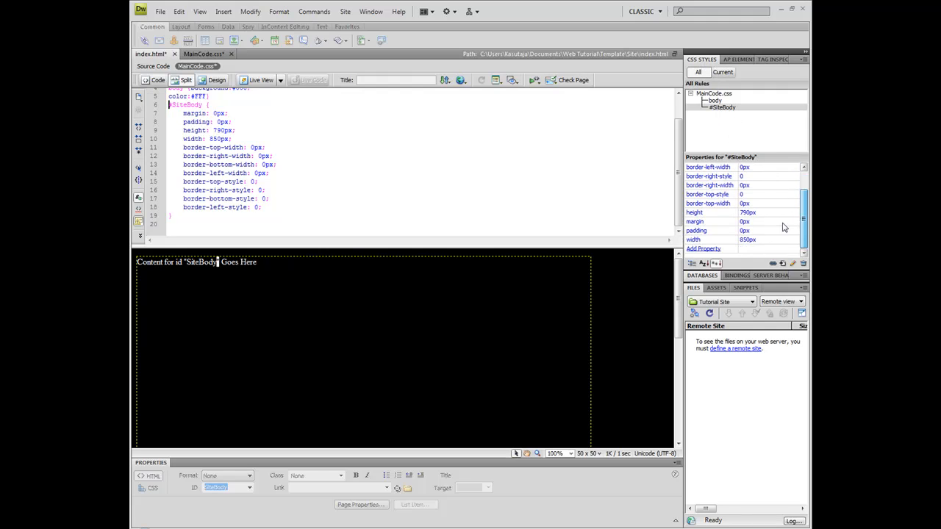
- Add a background colour property to #SiteBody, entering #000 then fff
click(703, 248)
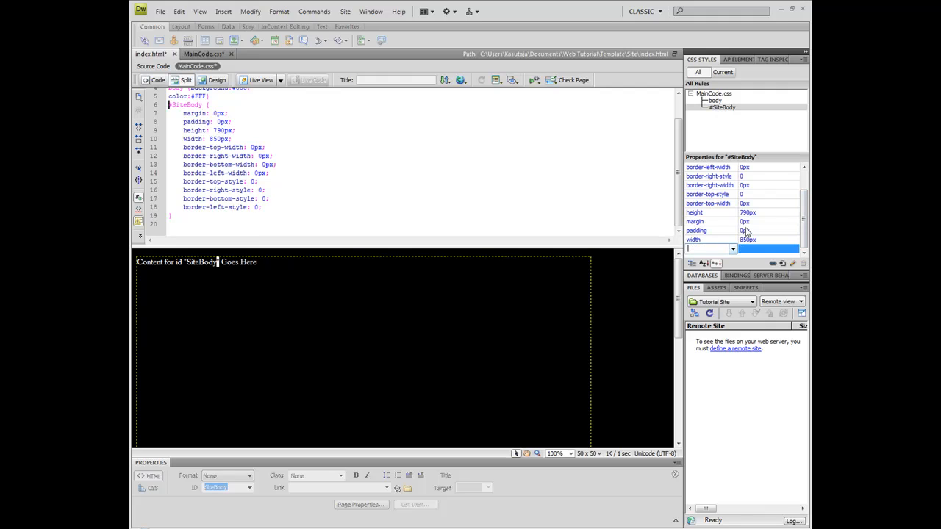
mouse_move(743, 230)
text(background)
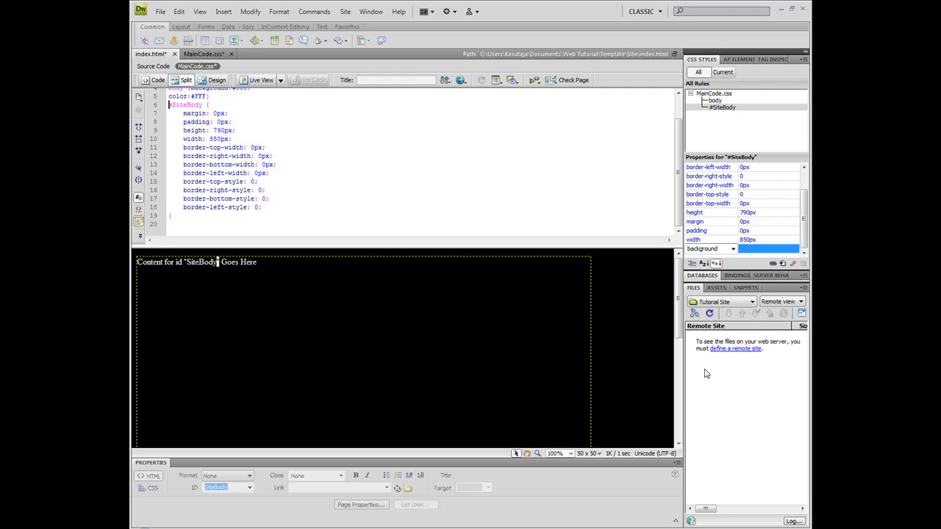
click(703, 249)
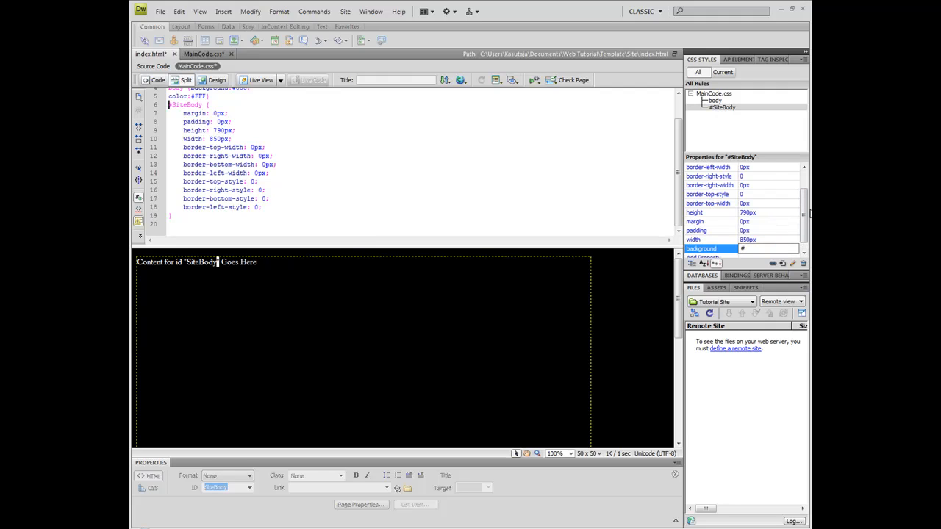
text(#000)
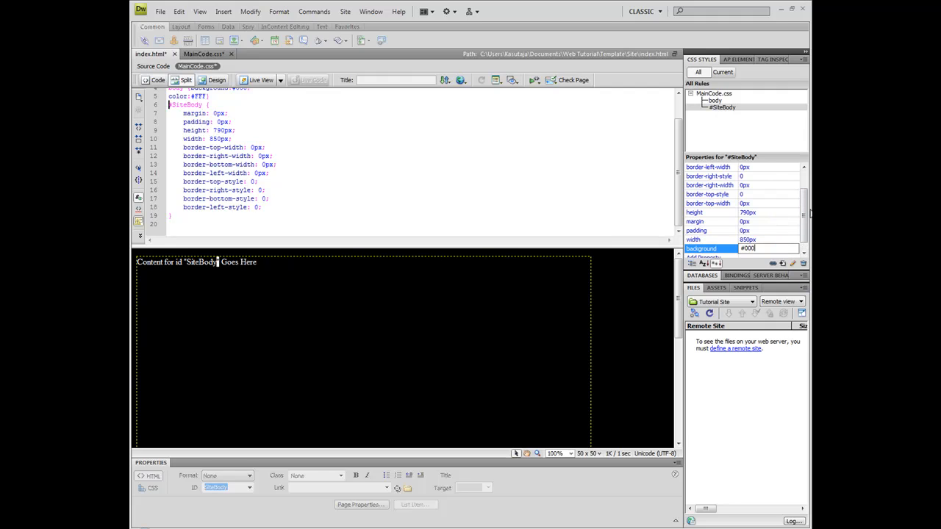
text(fff)
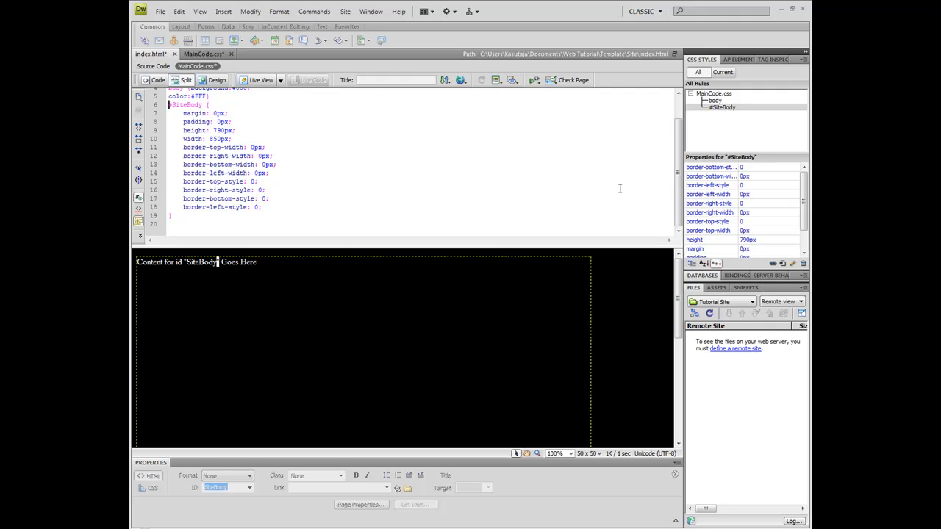
- Check the index.html body markup, then MainCode.css showing only the body rule
click(150, 53)
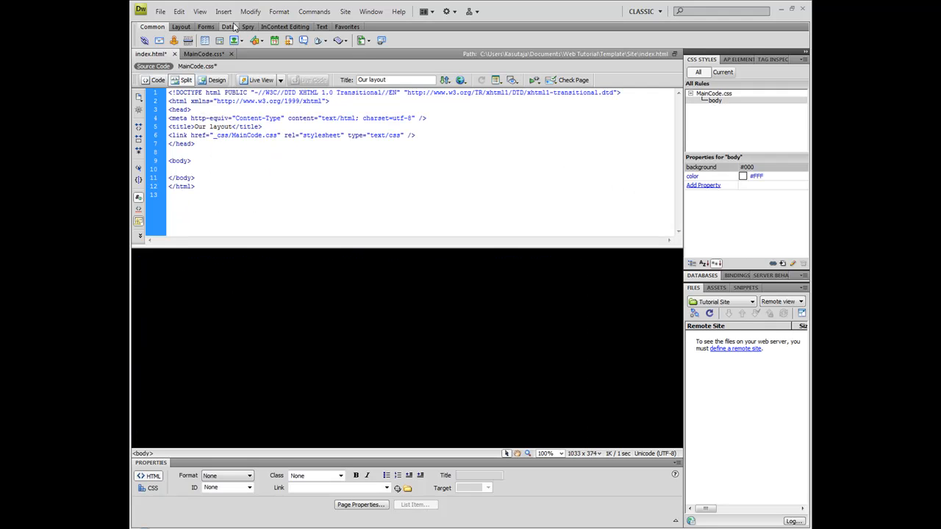
click(191, 161)
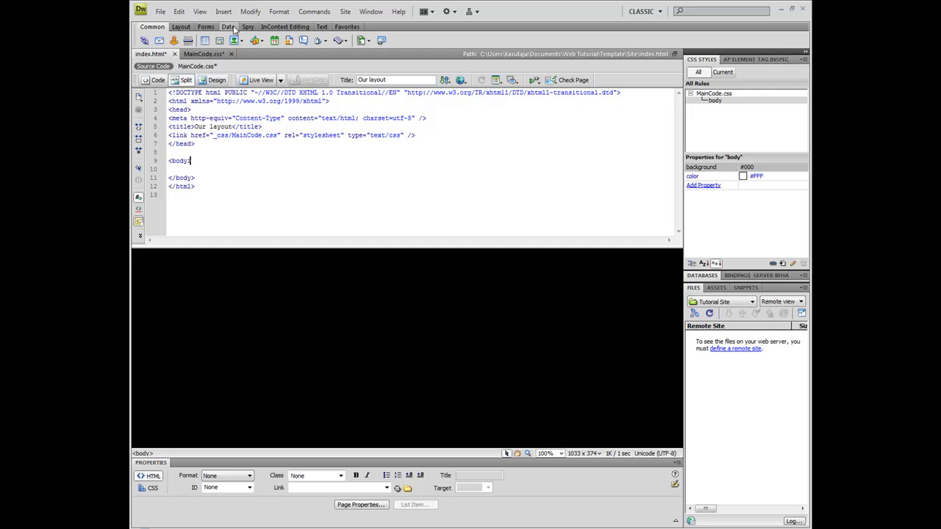
mouse_move(220, 41)
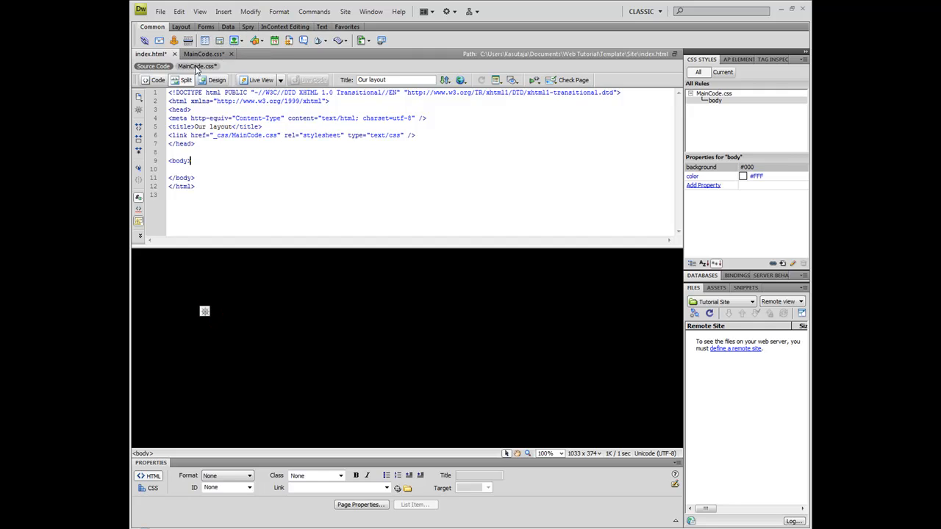
click(194, 65)
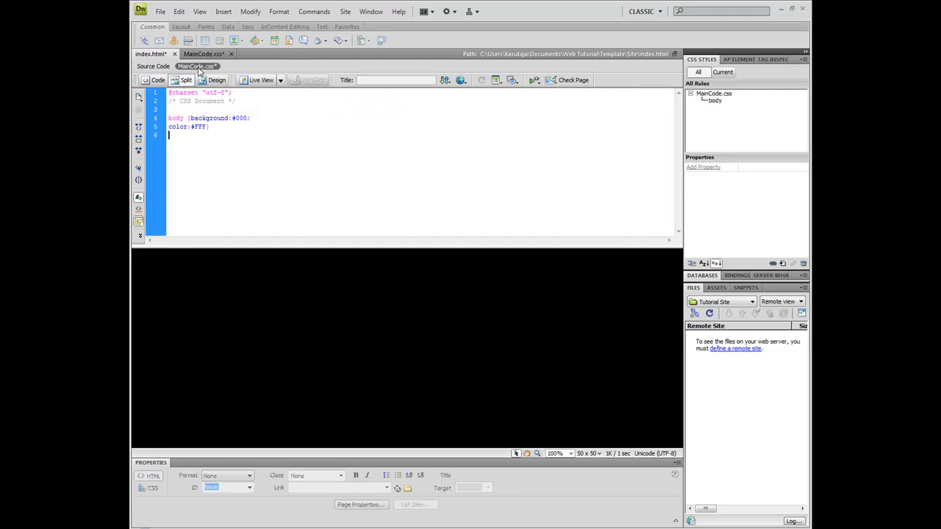
click(150, 53)
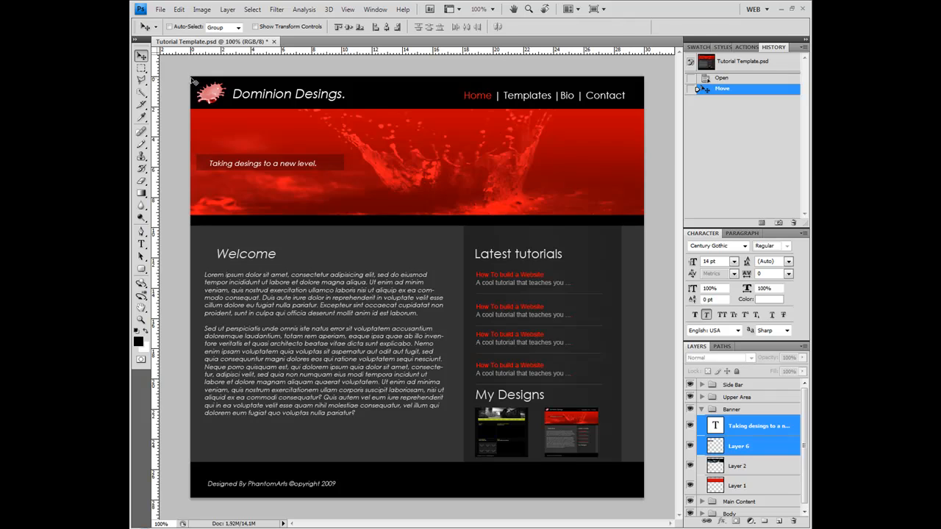
mouse_move(641, 94)
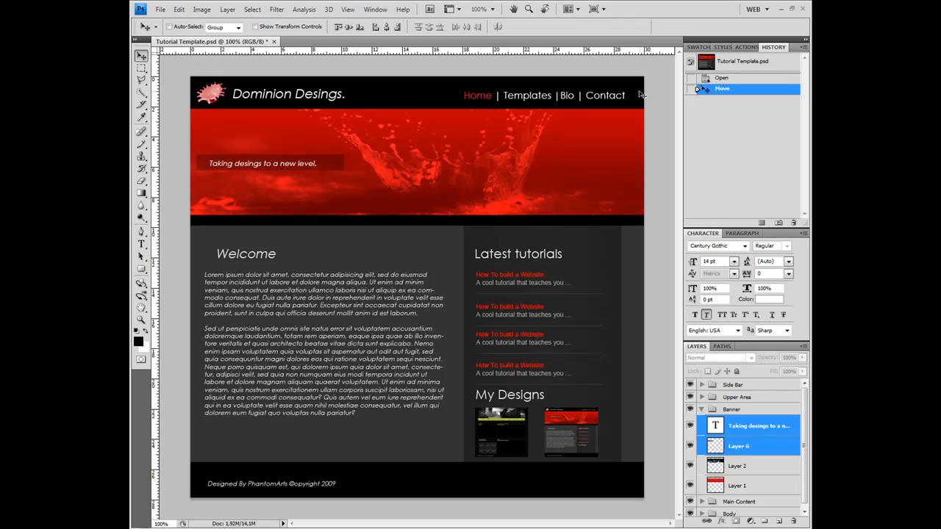
mouse_move(528, 88)
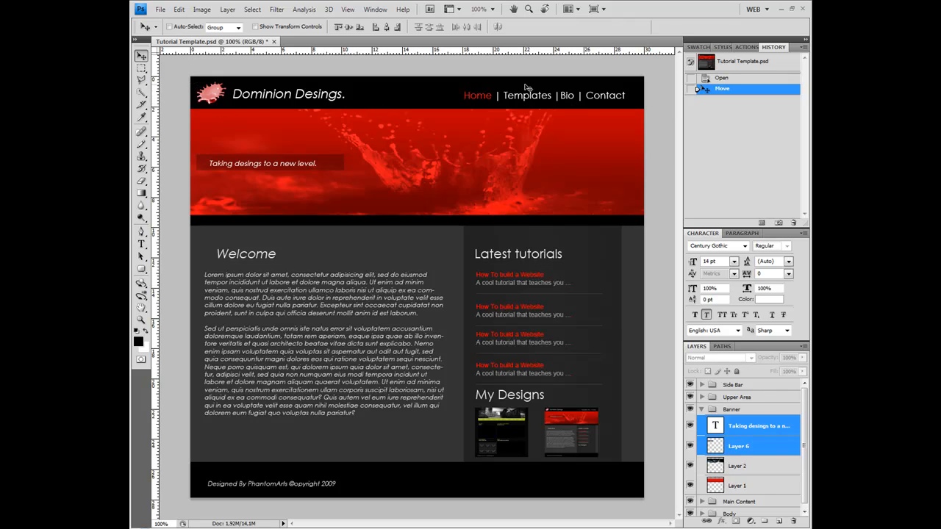
mouse_move(507, 500)
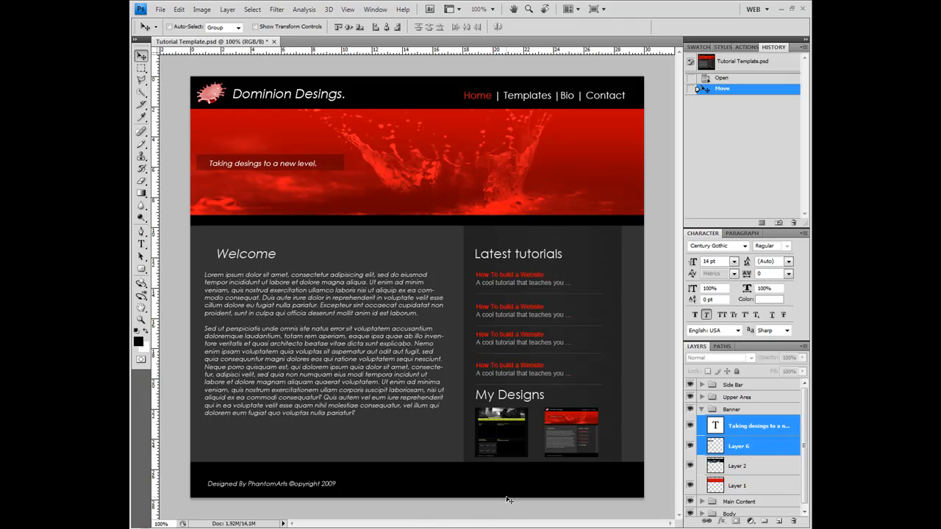
mouse_move(379, 212)
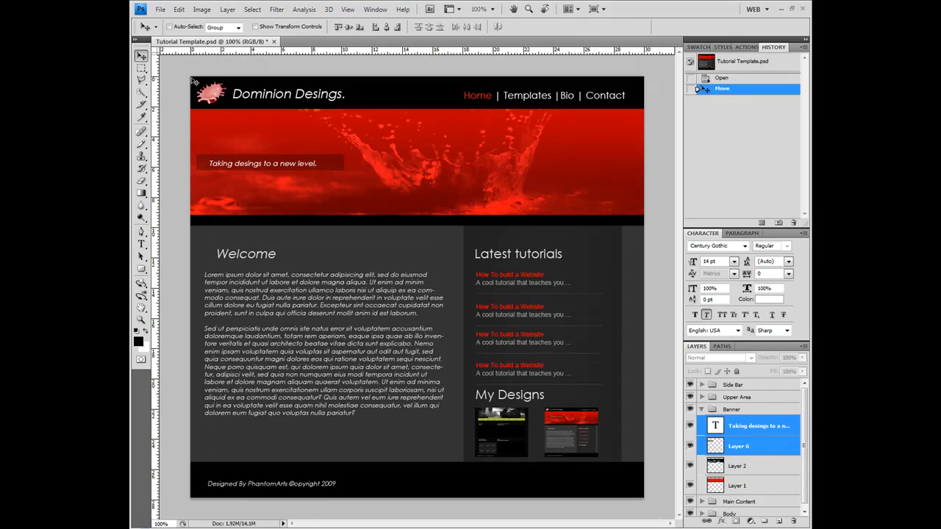
mouse_move(273, 80)
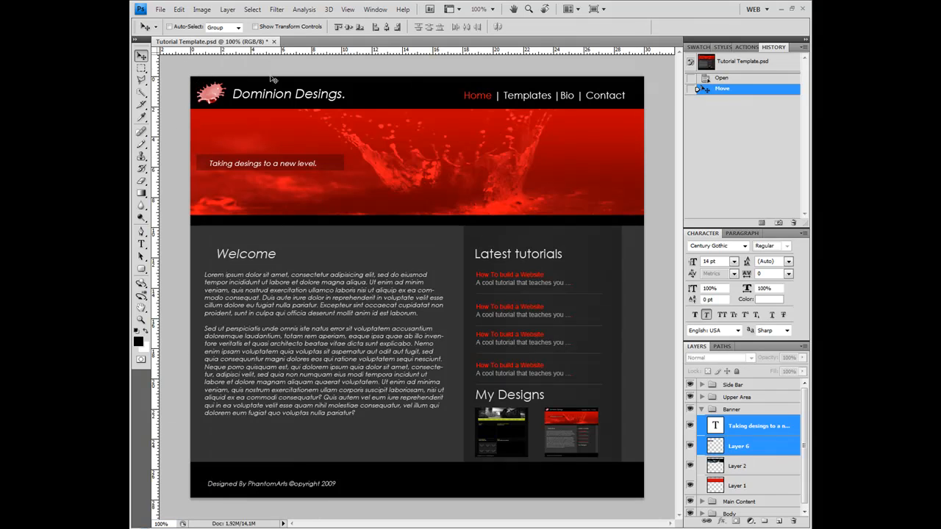
mouse_move(300, 300)
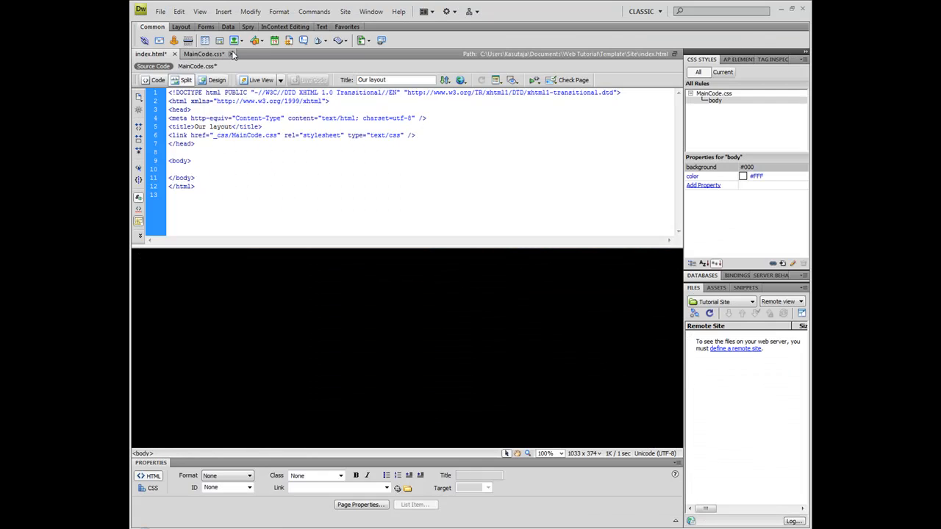
- Insert a div tag after the start of <body> and start a new CSS rule for it
click(216, 79)
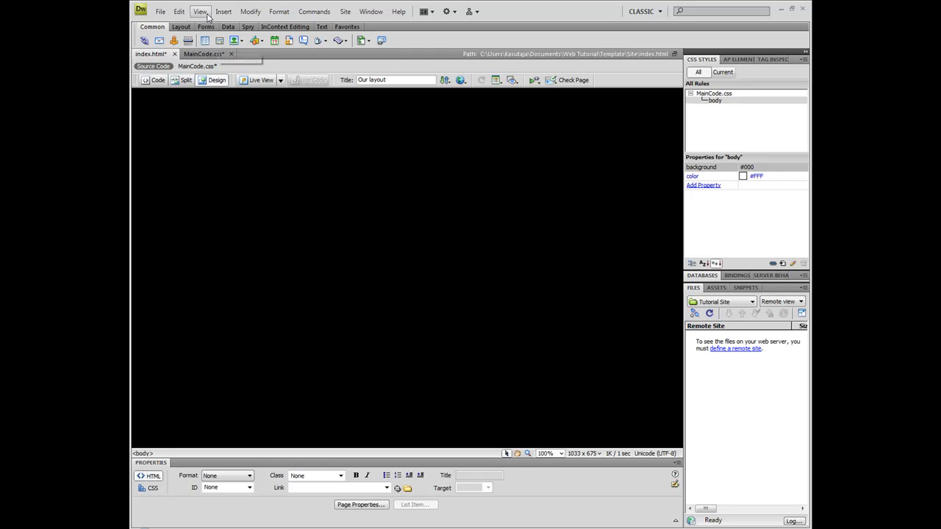
click(224, 11)
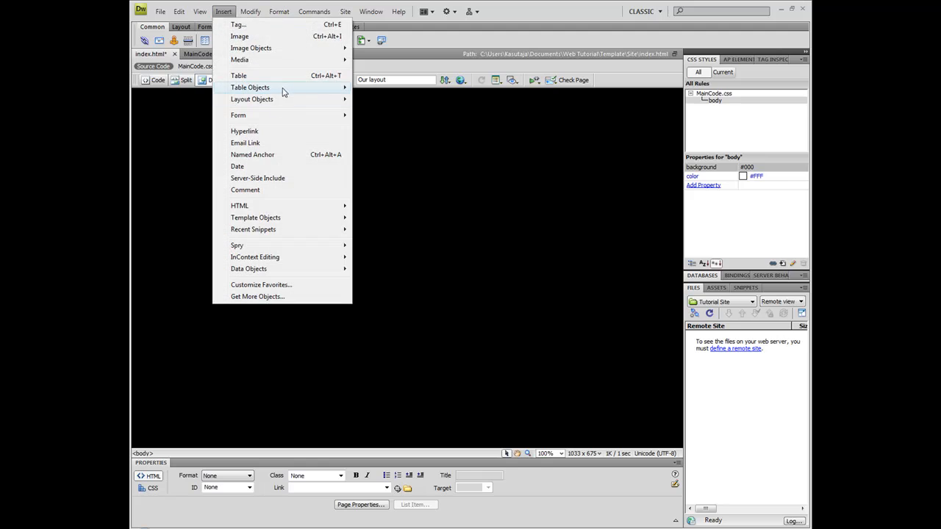
mouse_move(251, 100)
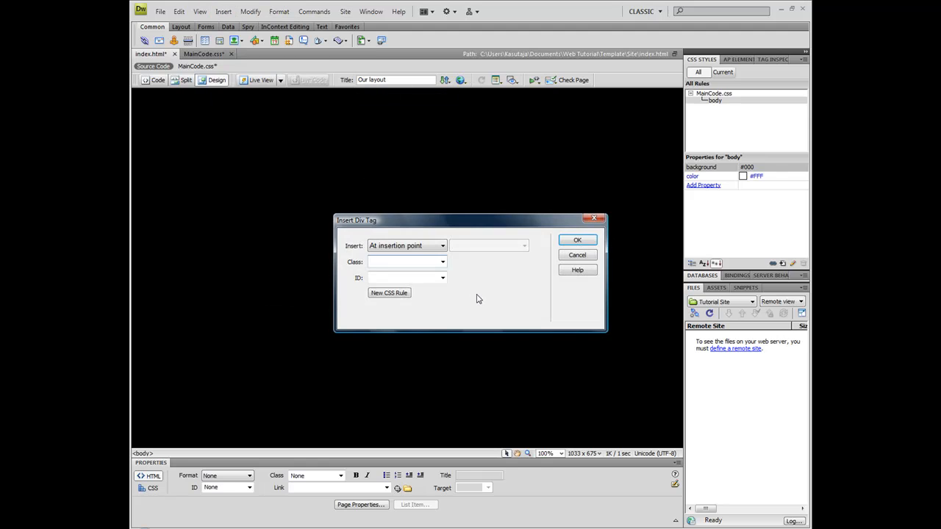
click(441, 245)
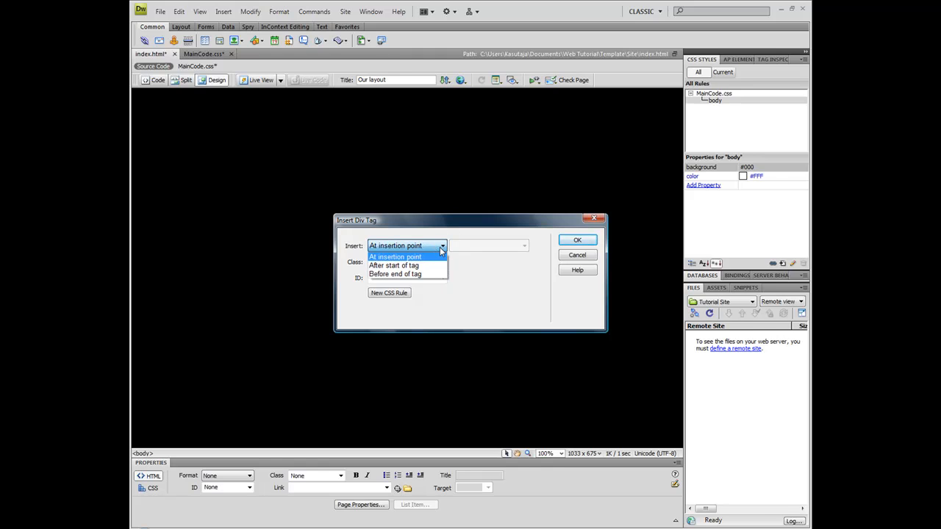
click(395, 273)
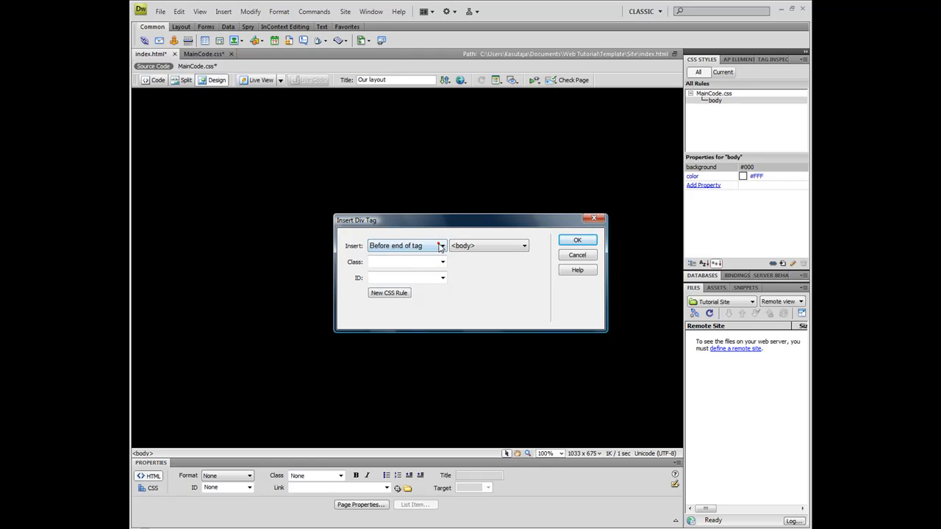
click(441, 246)
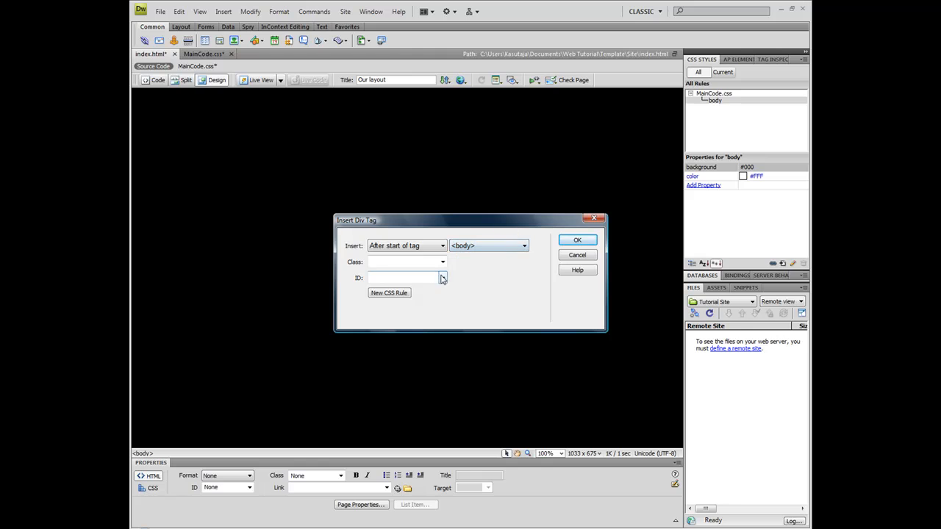
click(388, 293)
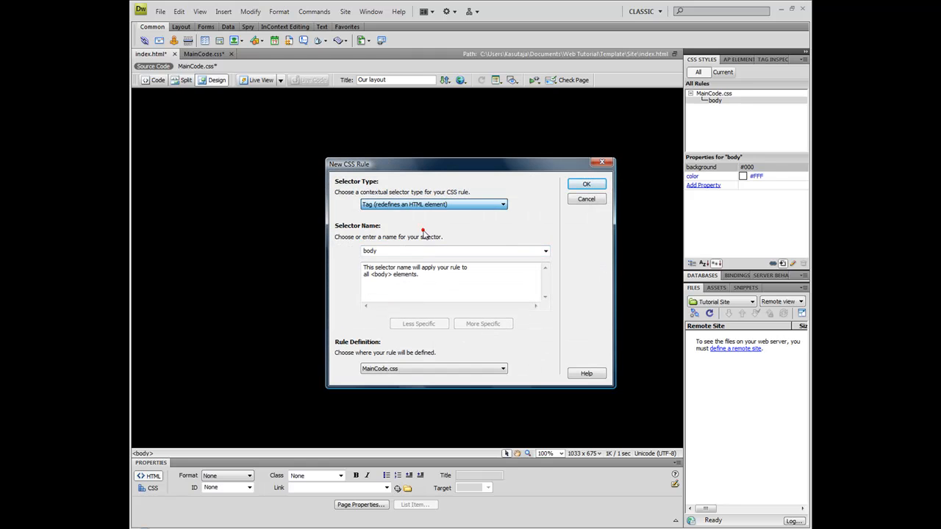
- Create a compound selector rule named #SiteBody defined in MainCode.css
click(433, 204)
text(#)
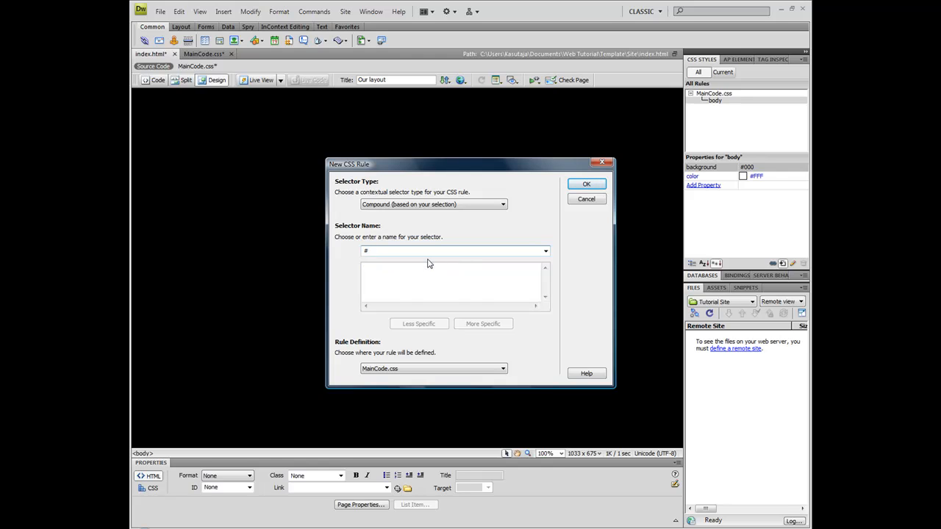
text(SiteBody)
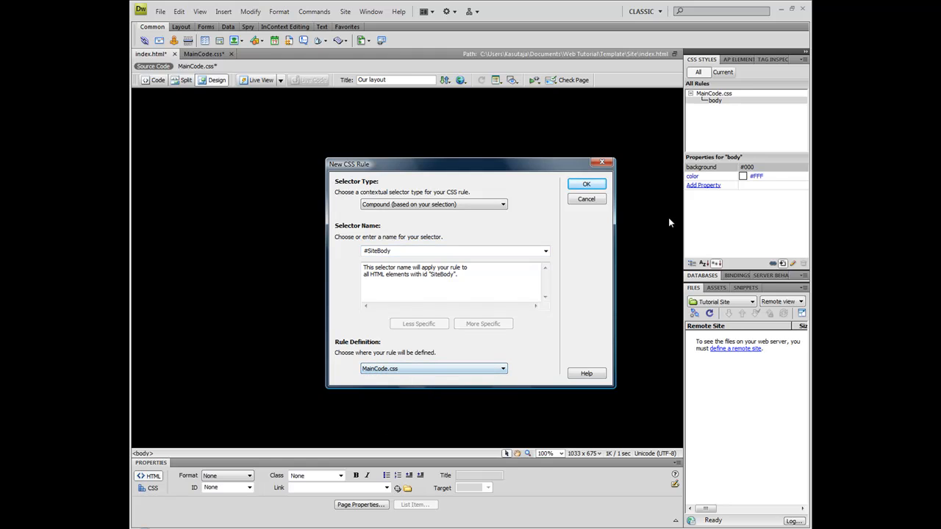
click(585, 184)
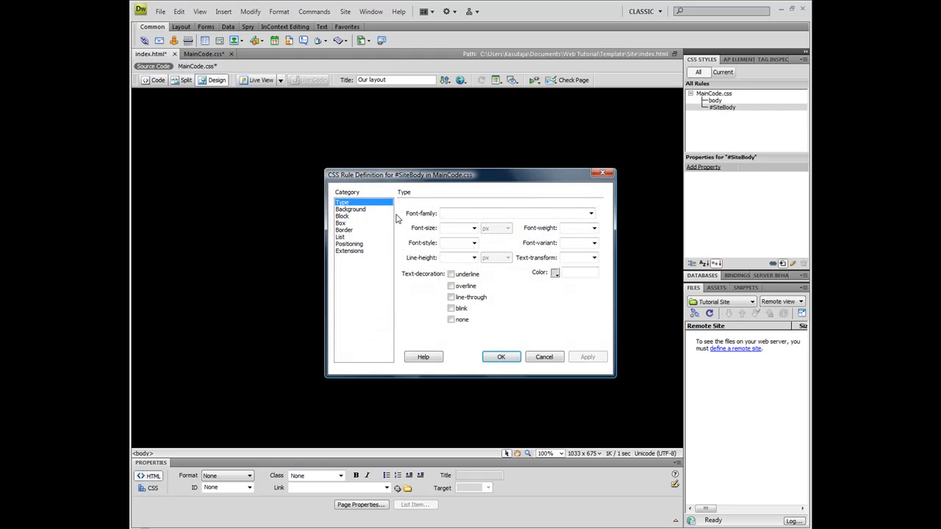
- Give #SiteBody a pink background colour
click(349, 209)
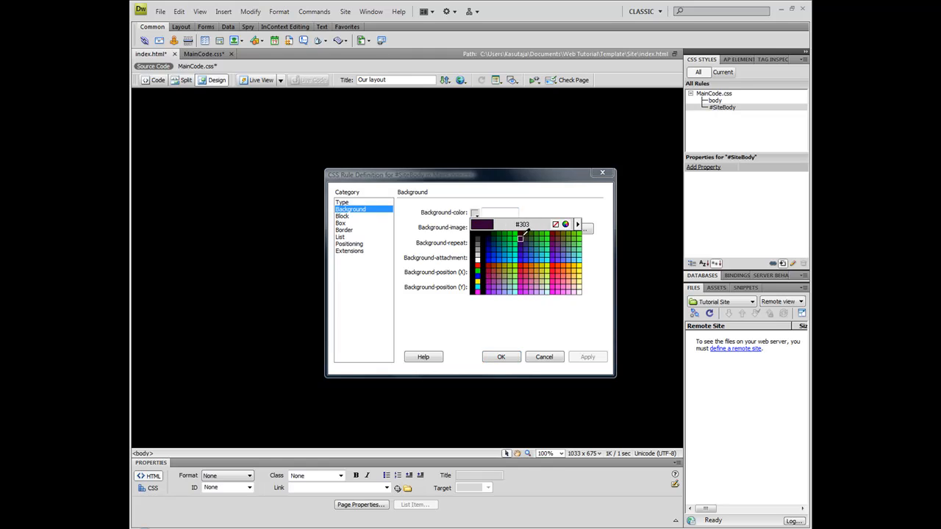
click(552, 282)
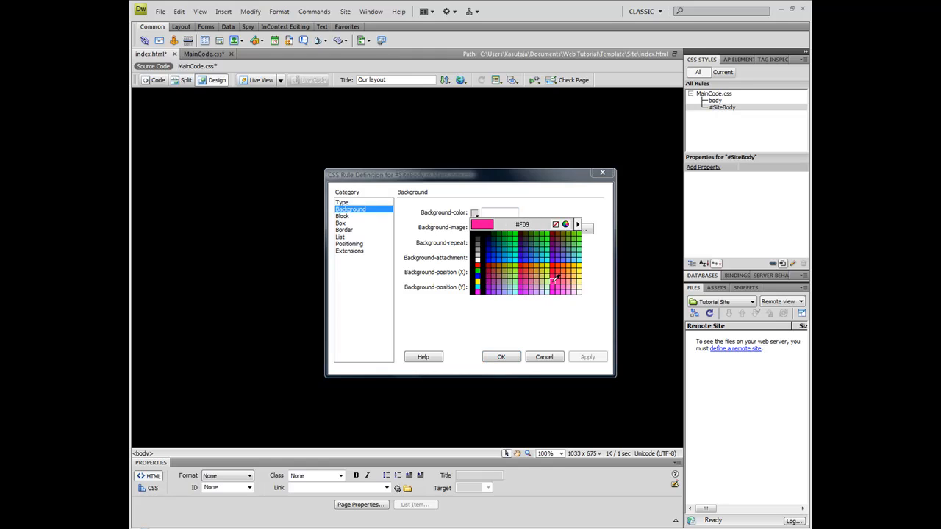
click(556, 282)
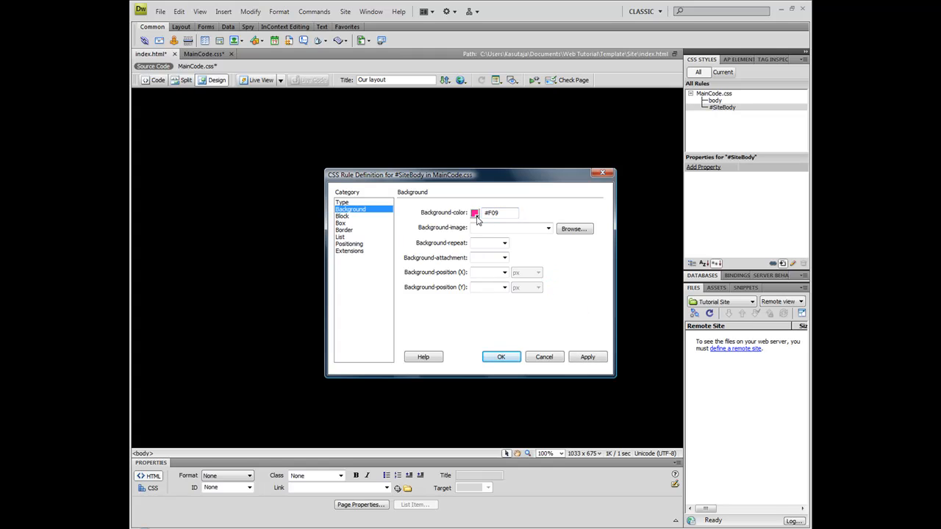
mouse_move(349, 226)
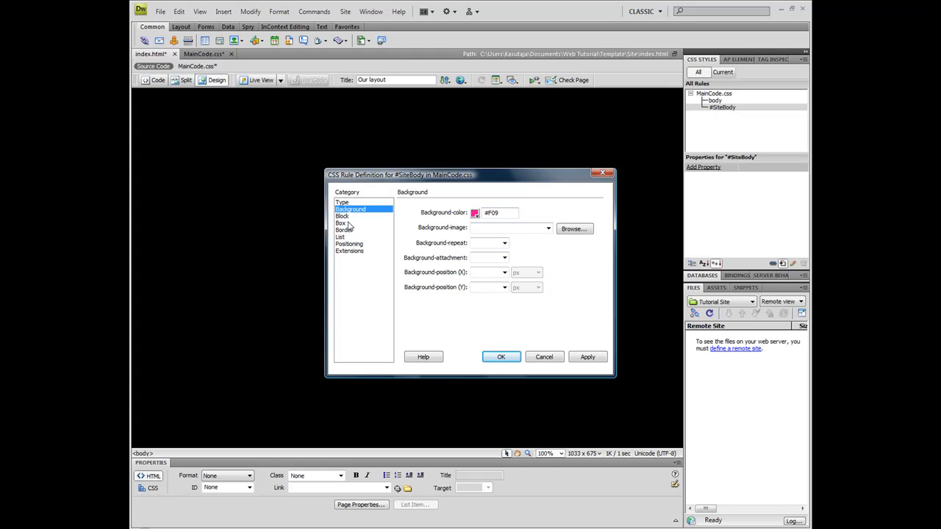
- Set the box to 850 px wide and 790 px high with zero padding and margin
click(341, 216)
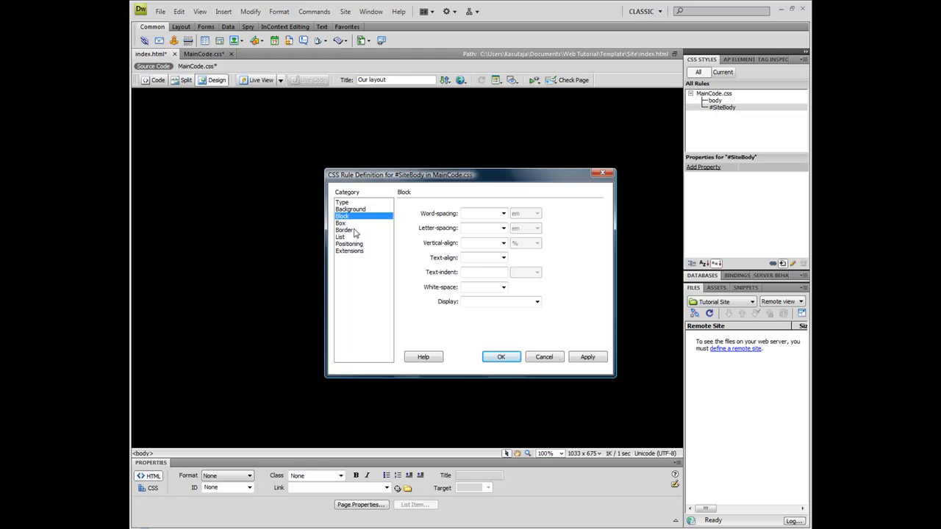
click(341, 223)
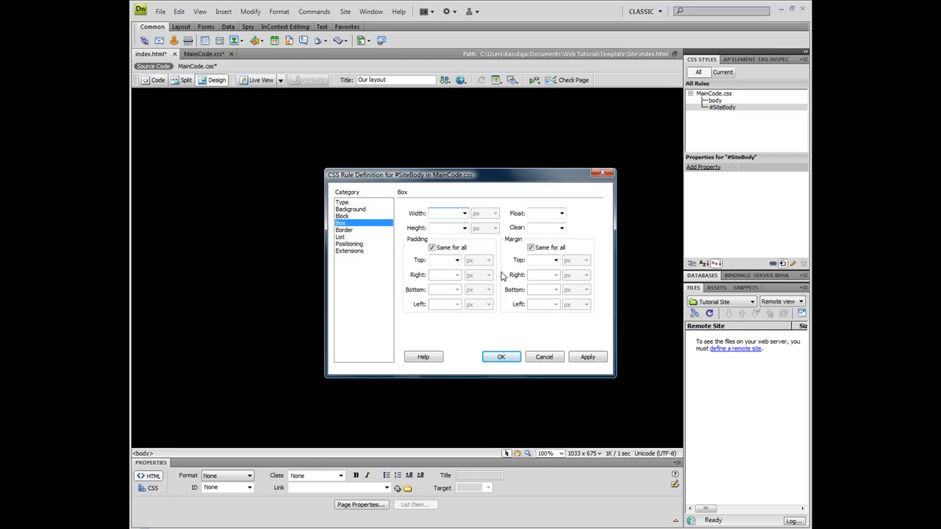
text(85)
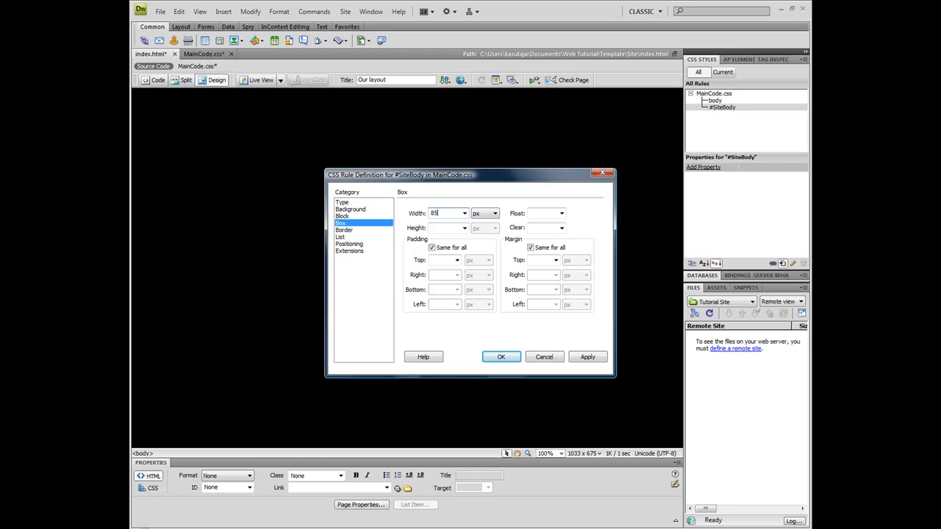
text(0)
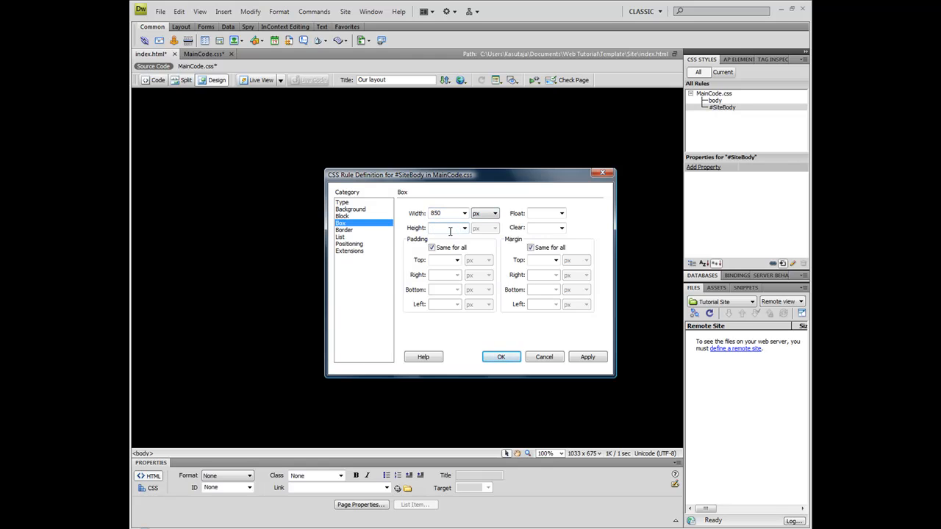
text(790)
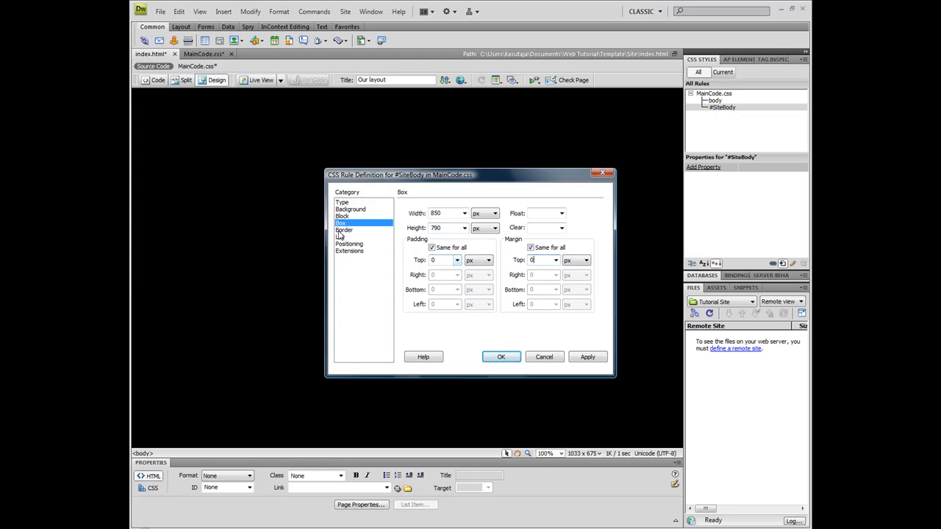
- Set the border to zero and accept the non-standard border value
click(344, 229)
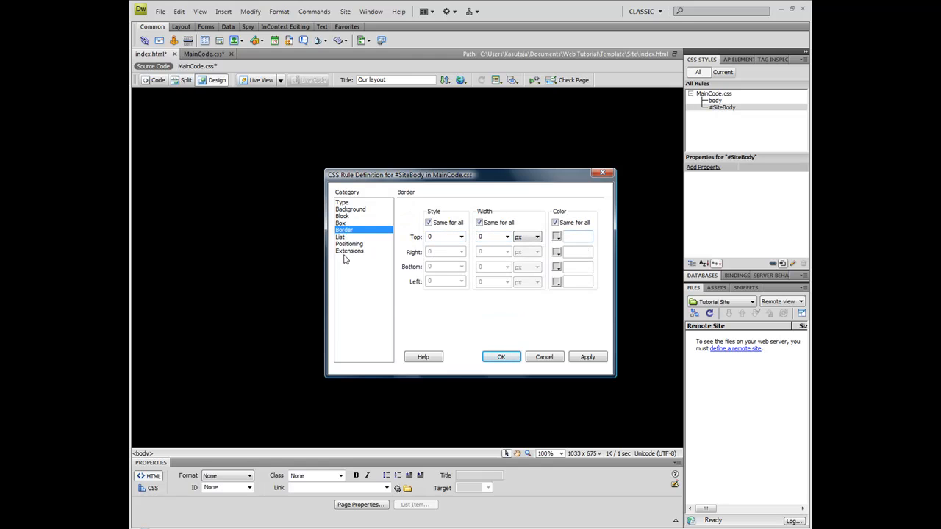
click(341, 237)
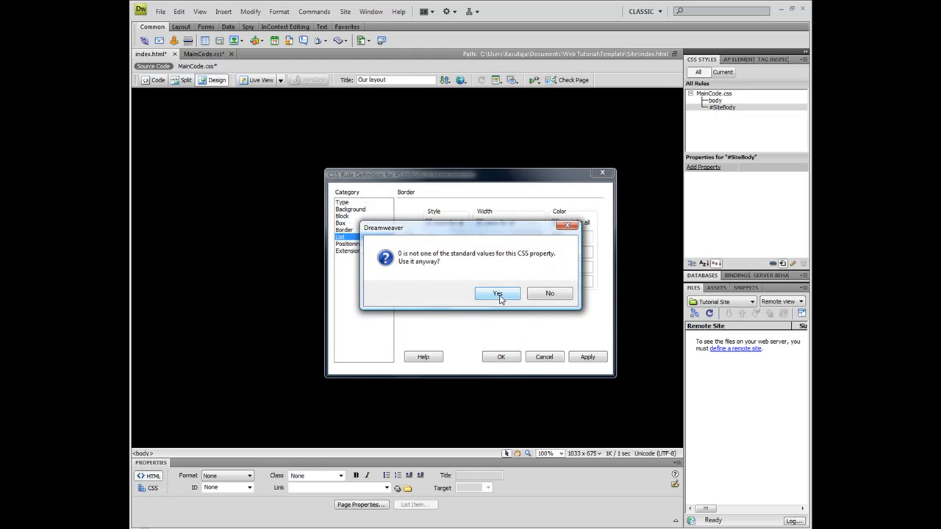
click(497, 294)
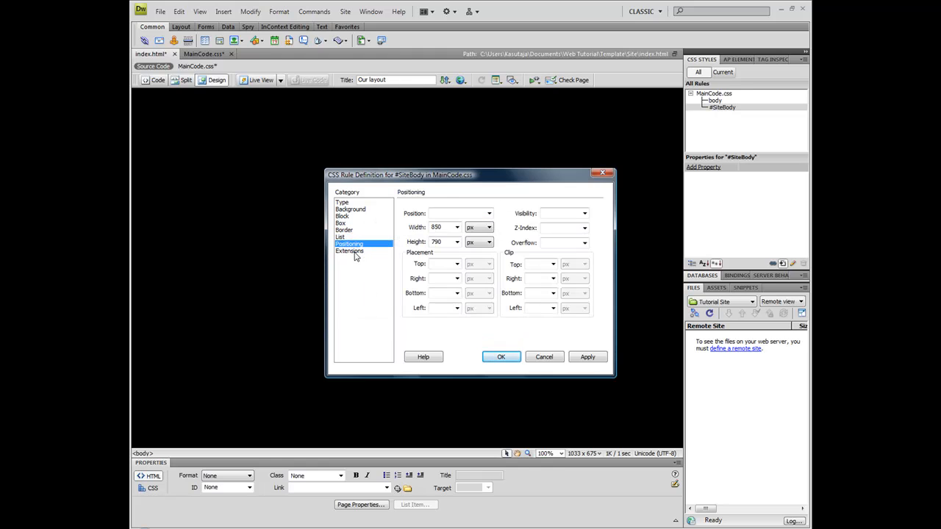